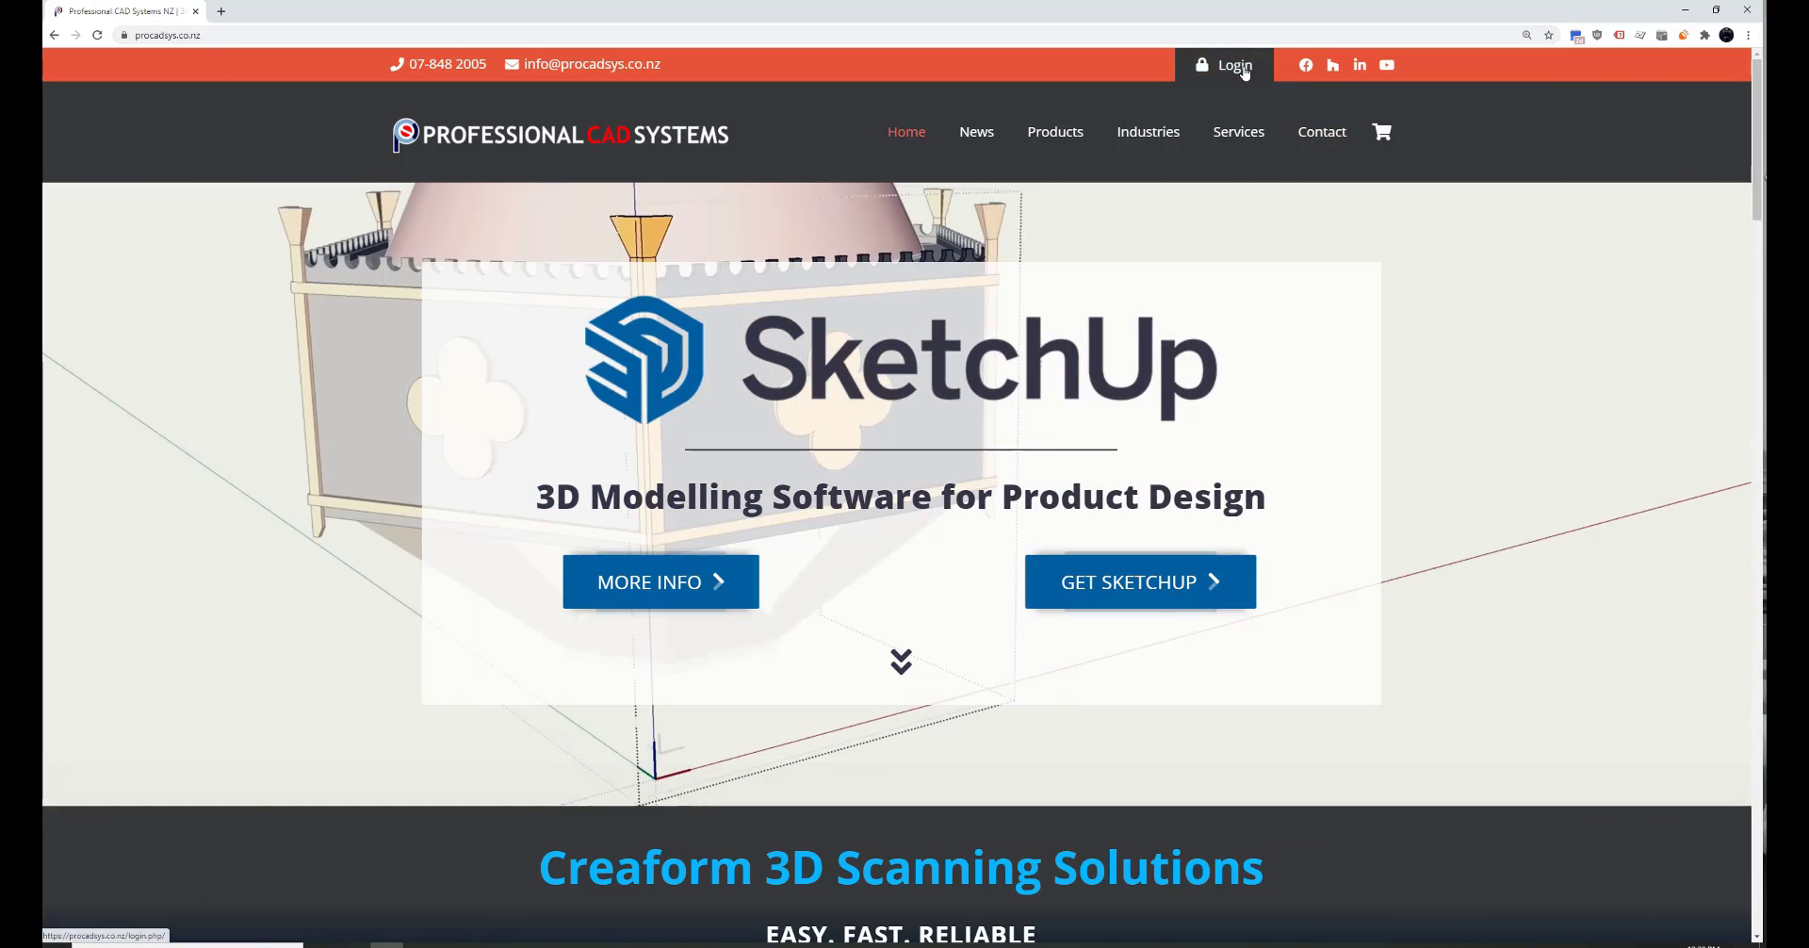
Sign in to the Professional CAD Systems account with the account email and password
click(1232, 64)
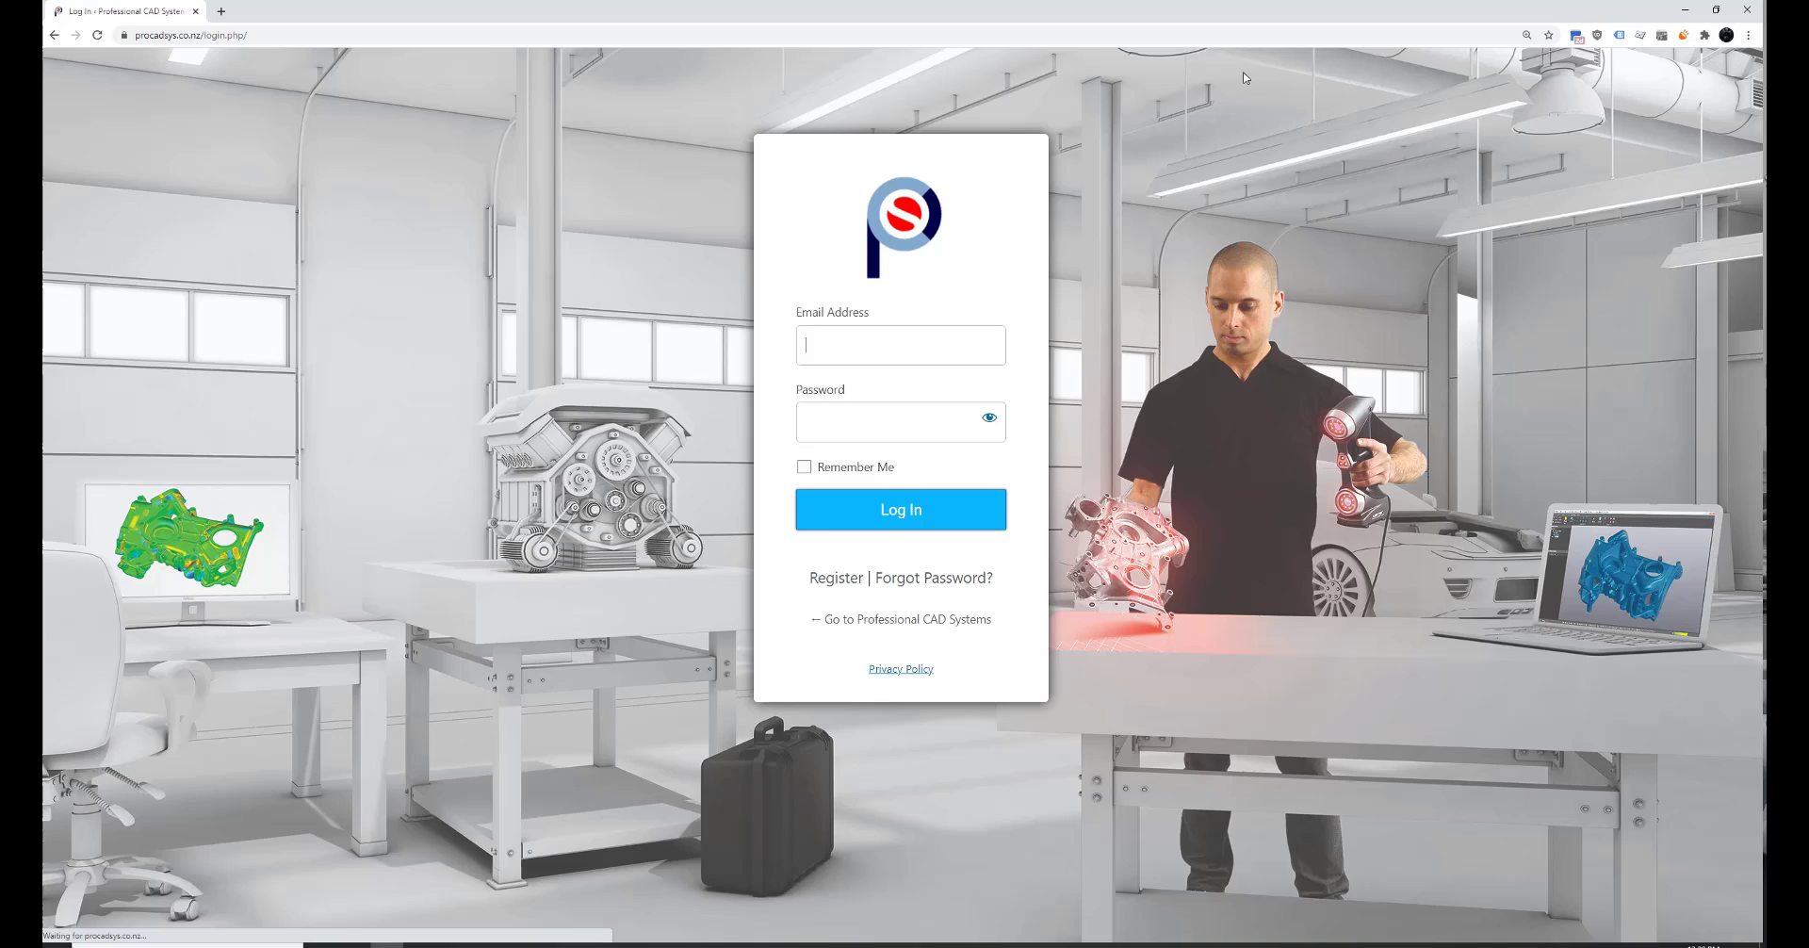
mouse_move(835, 579)
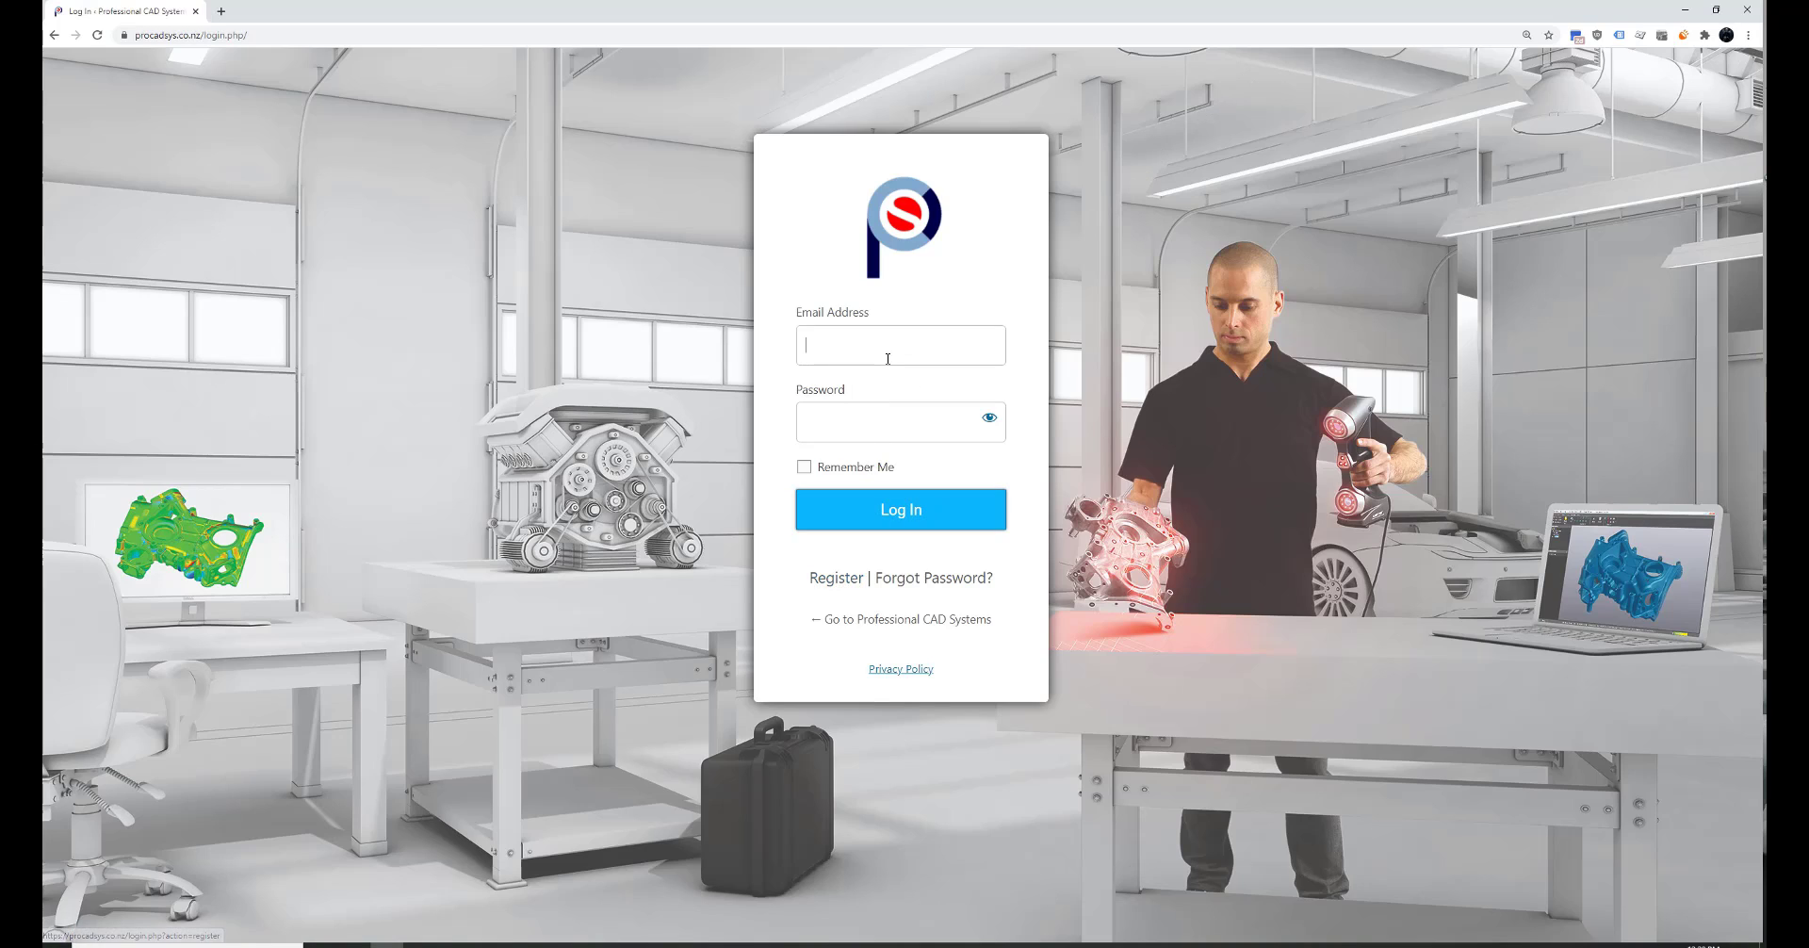
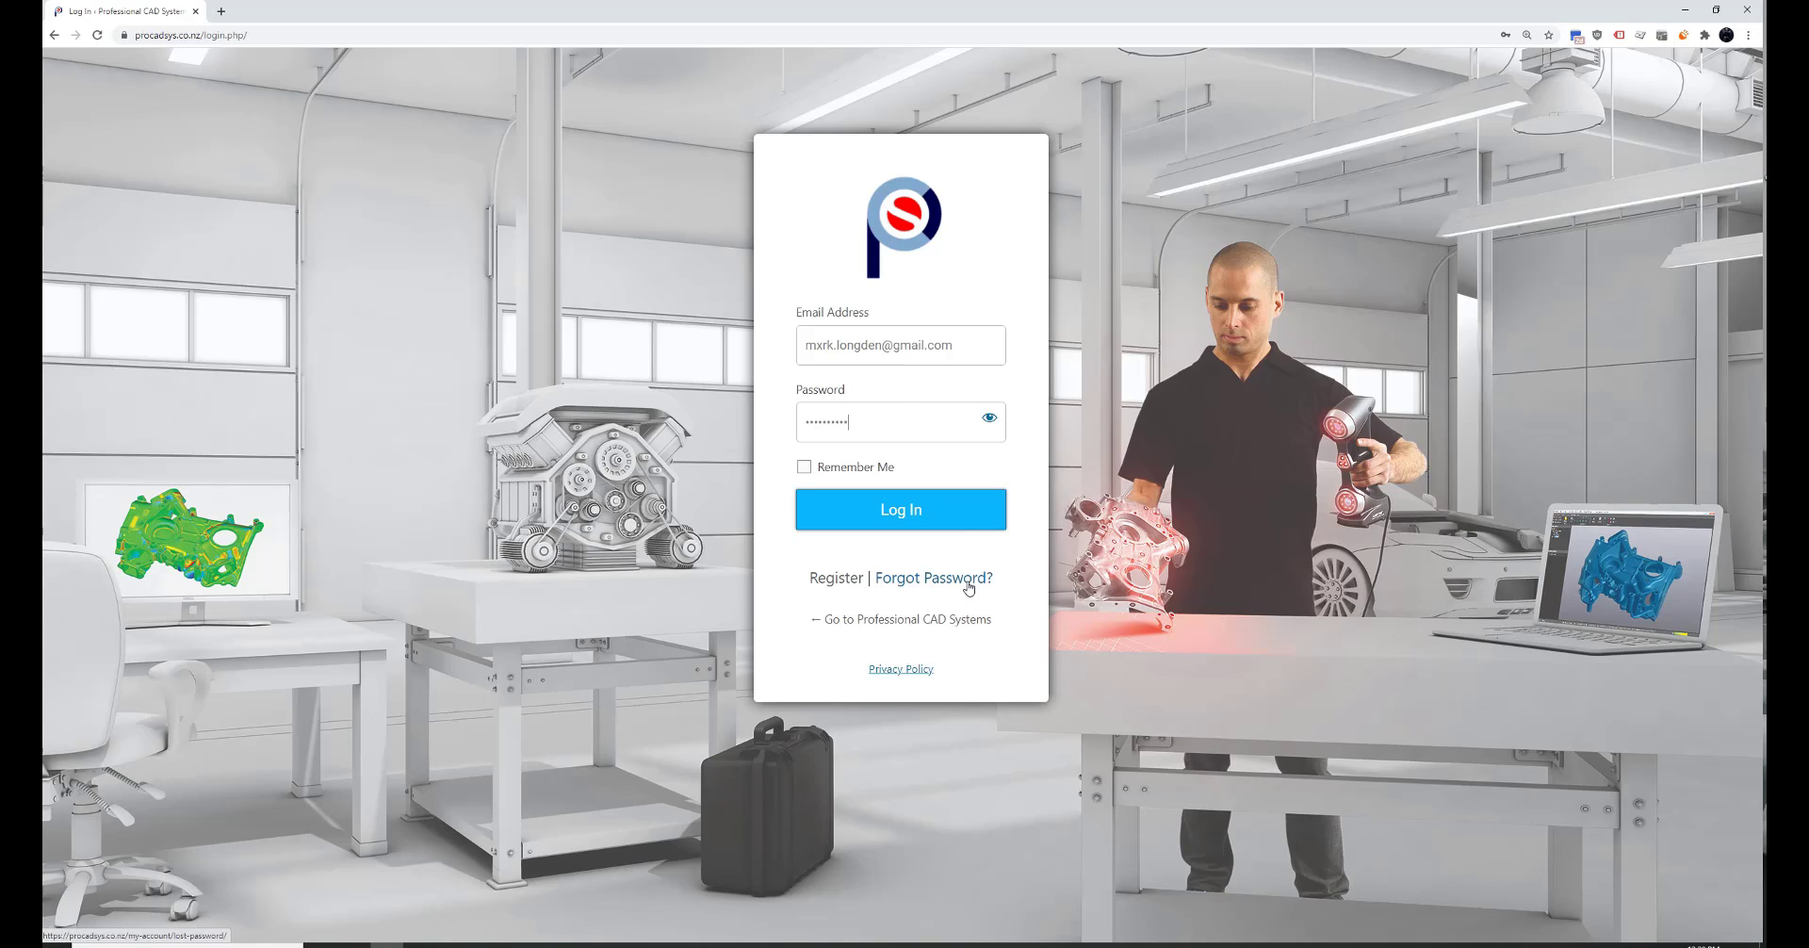
click(901, 509)
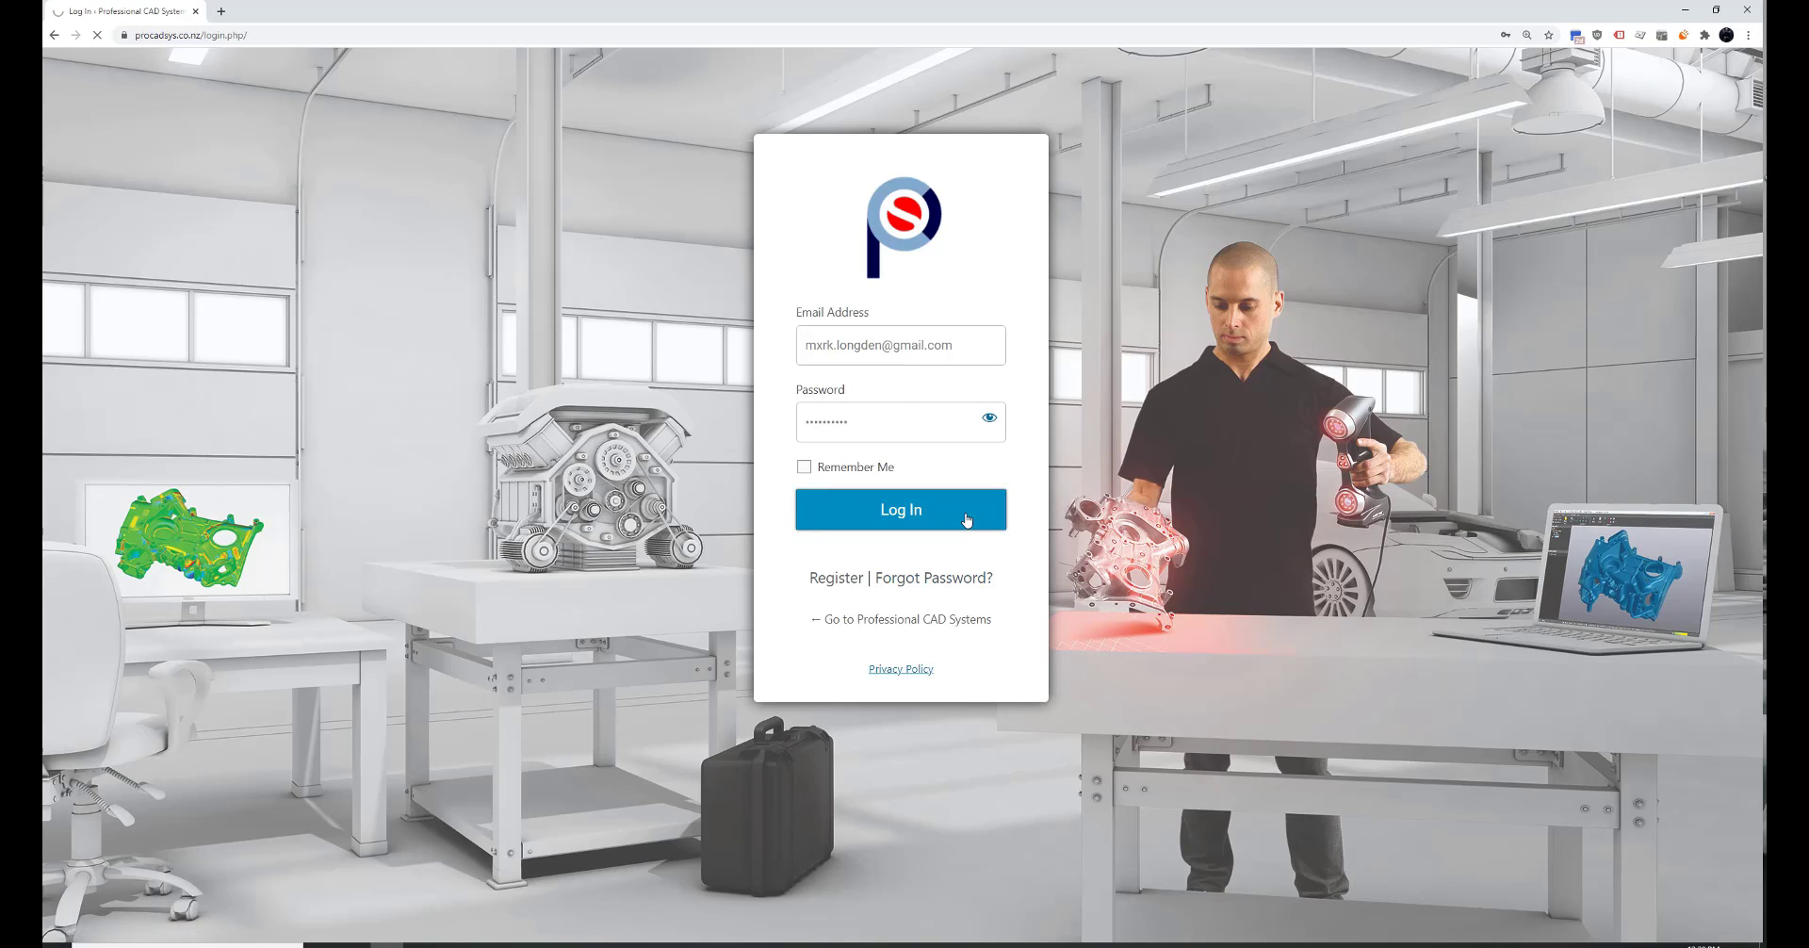
click(900, 509)
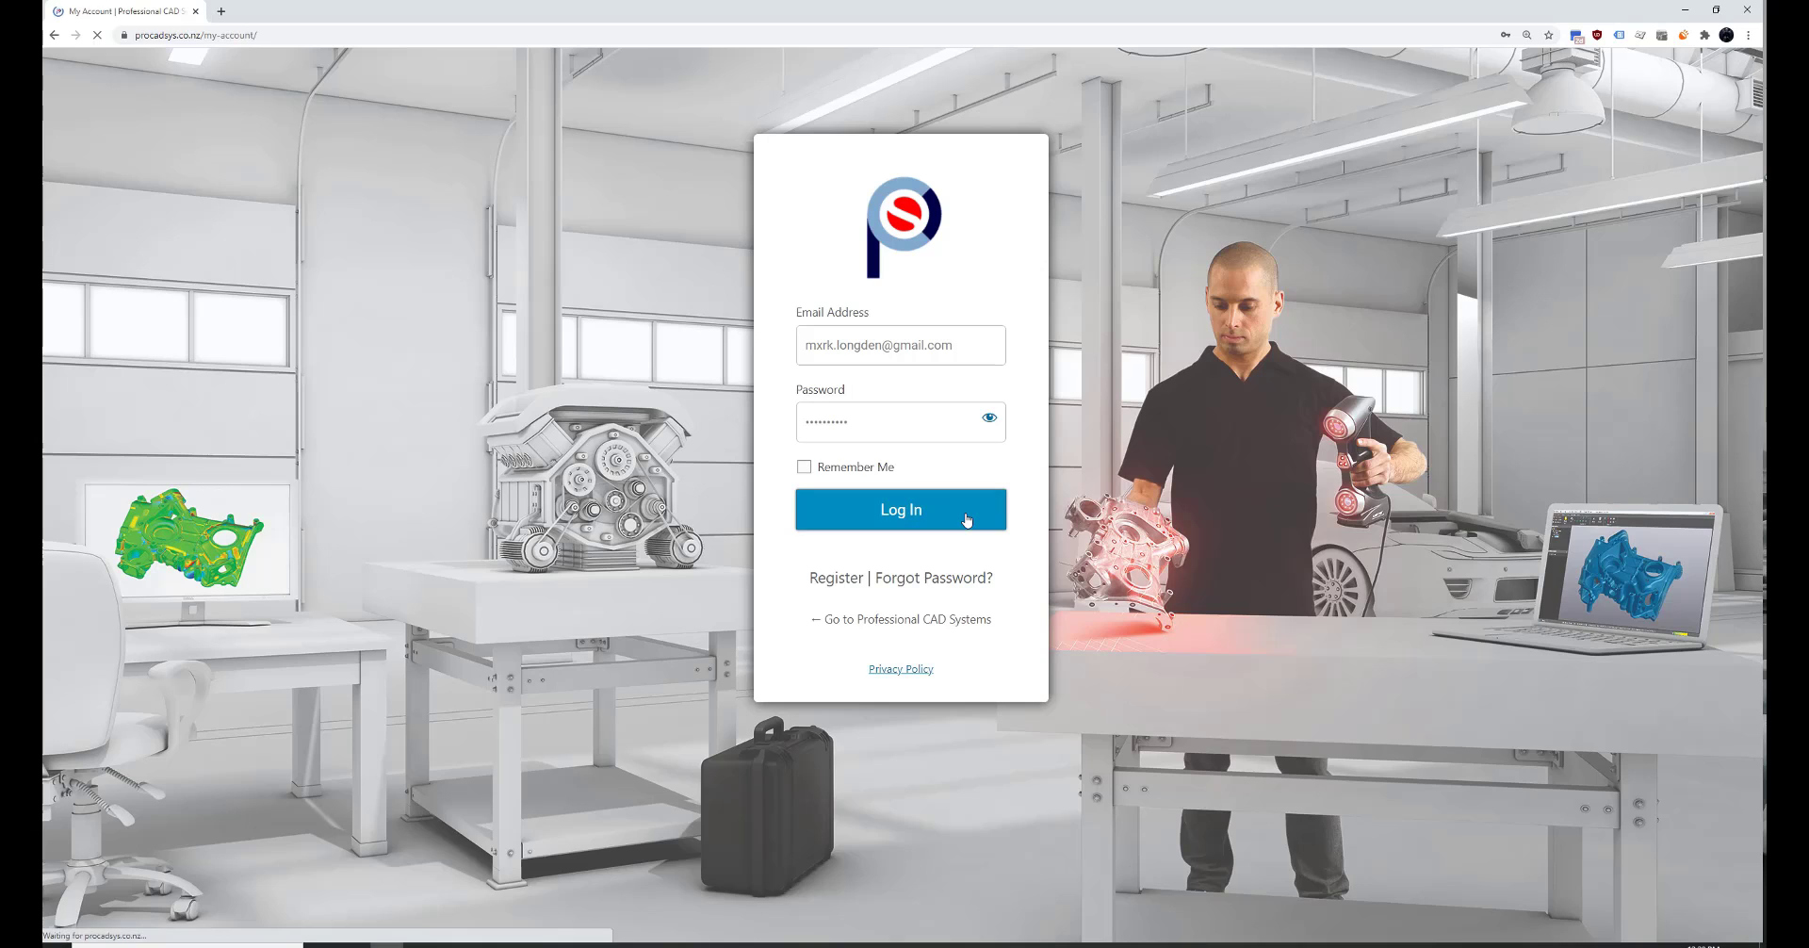
click(901, 509)
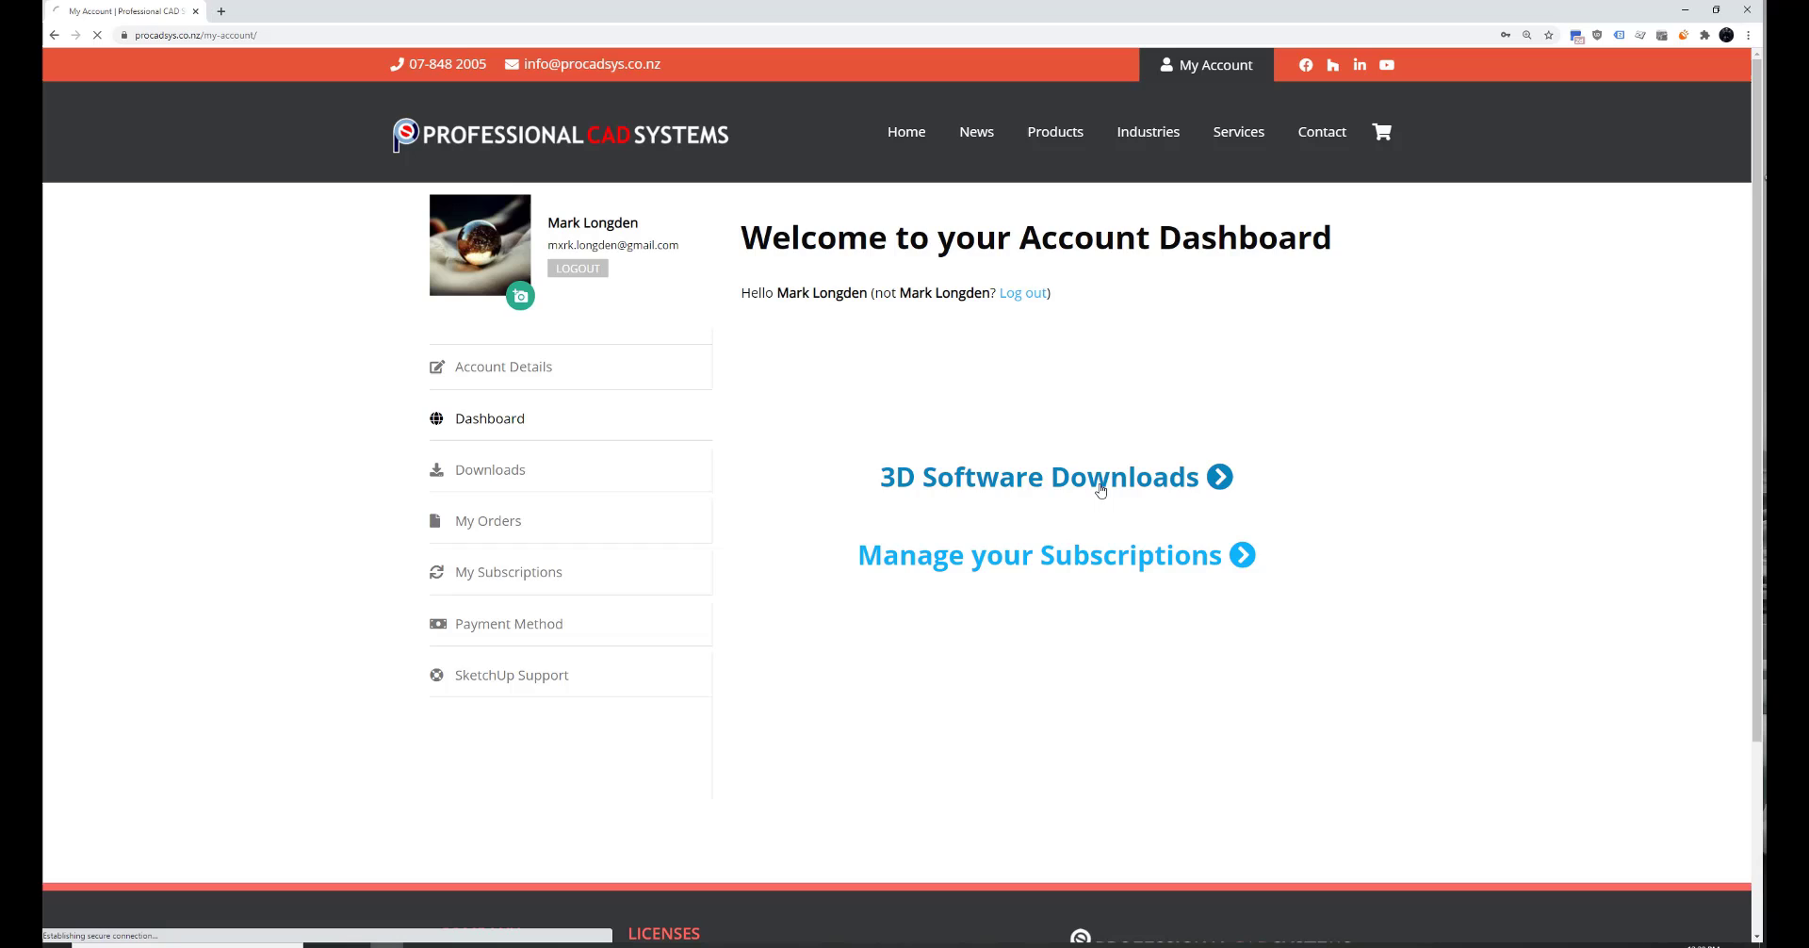
Show the V-Ray downloads list on the 3D Software Downloads page
click(1054, 477)
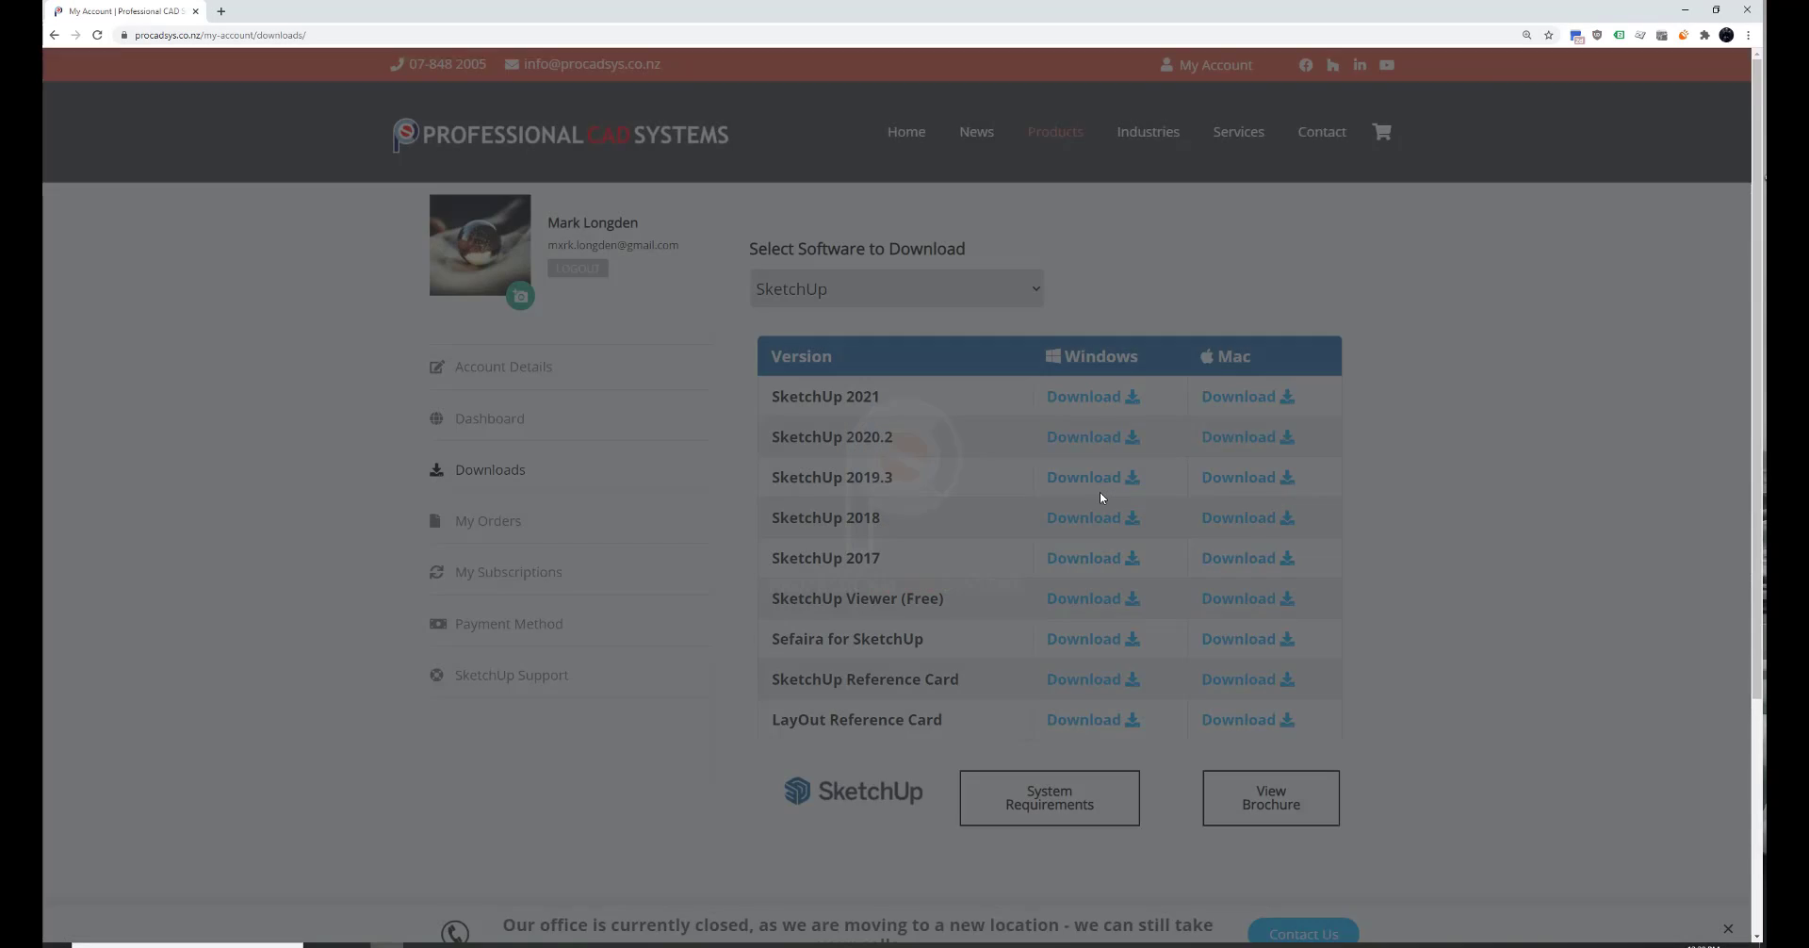
click(897, 288)
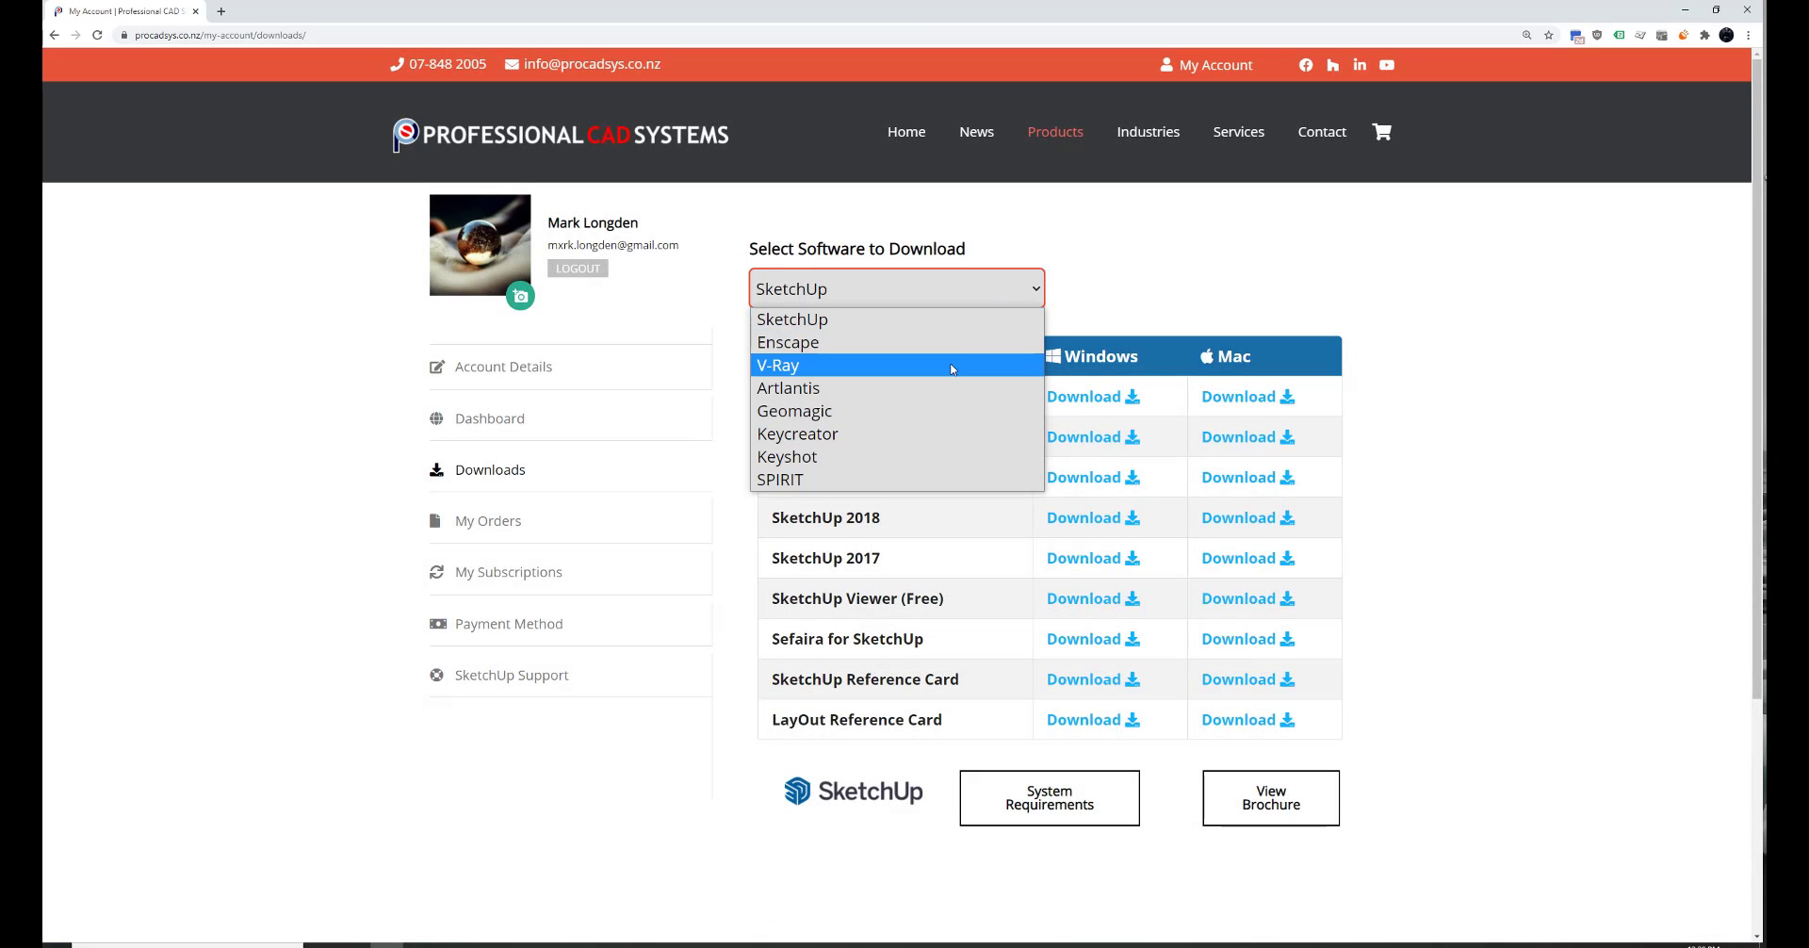
click(778, 364)
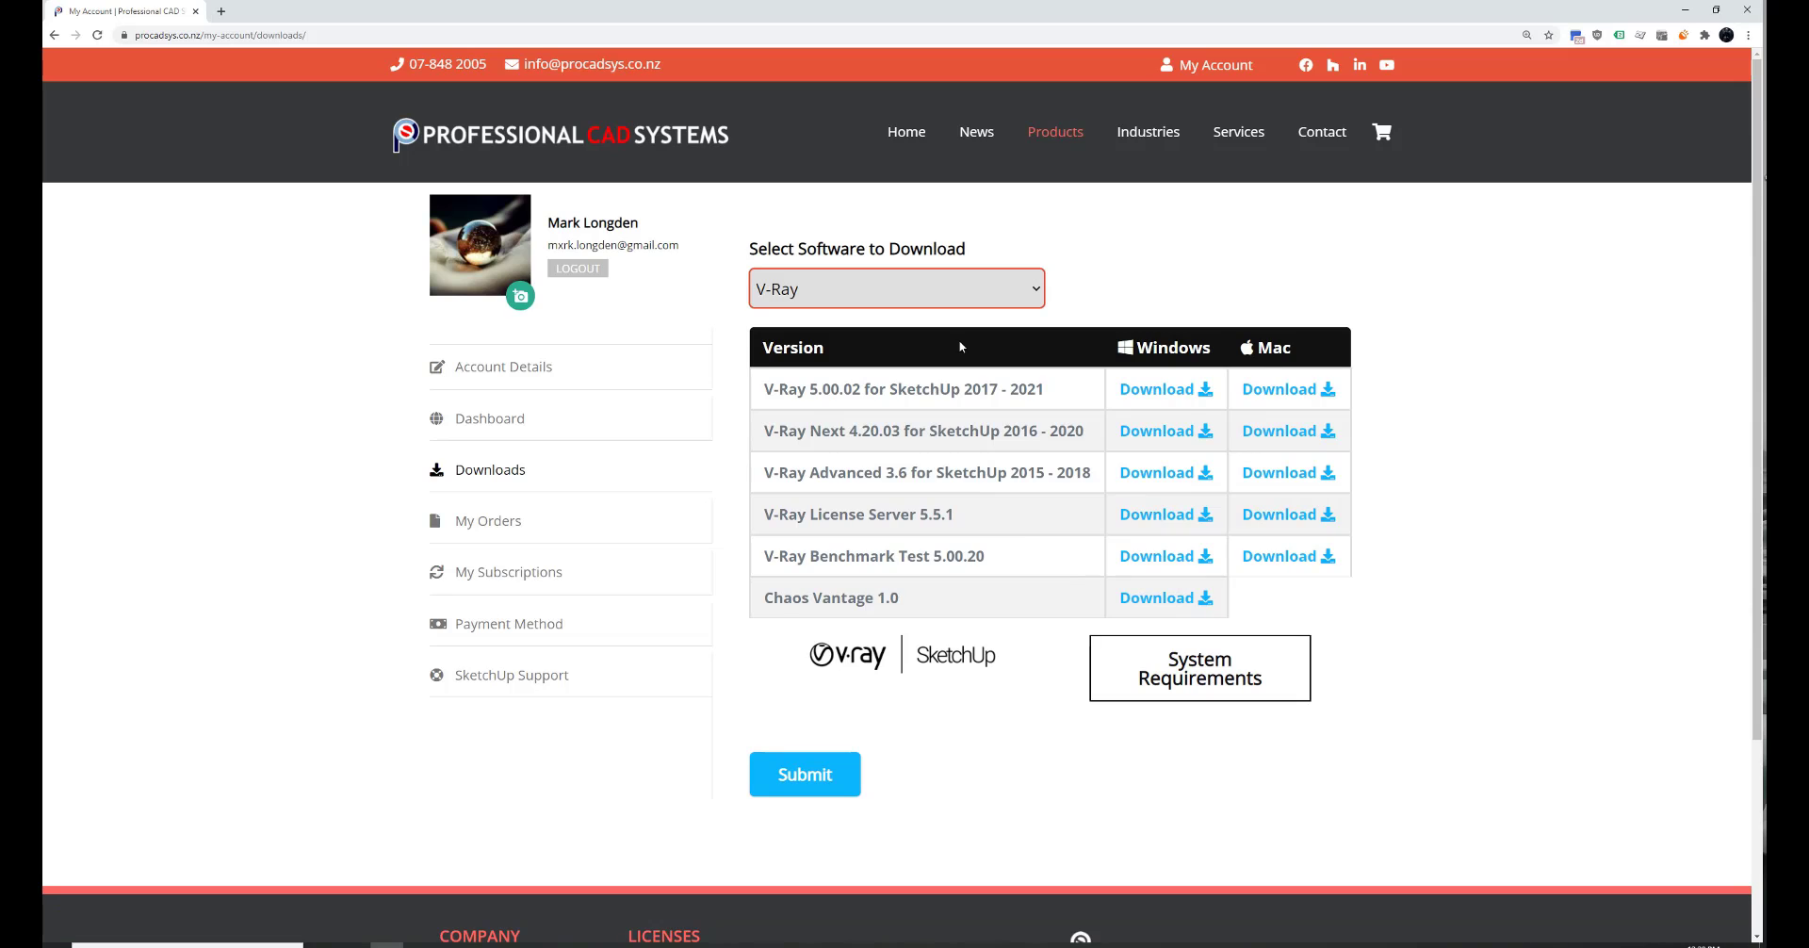
mouse_move(1157, 388)
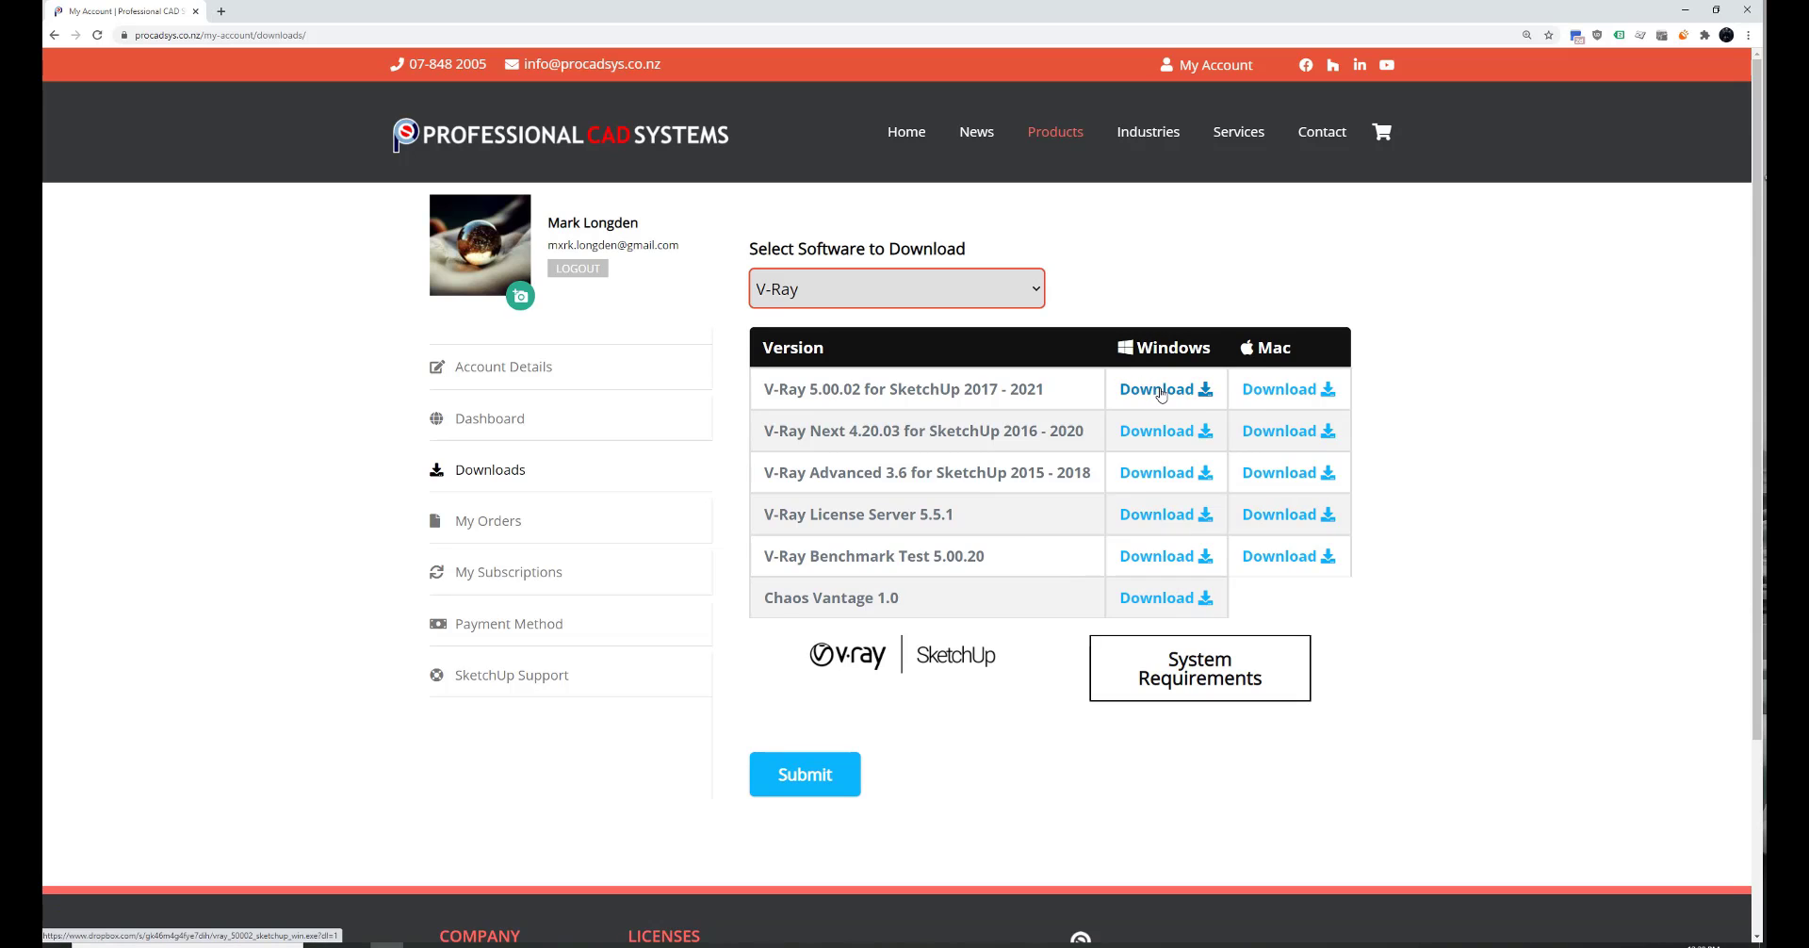
mouse_move(1371, 403)
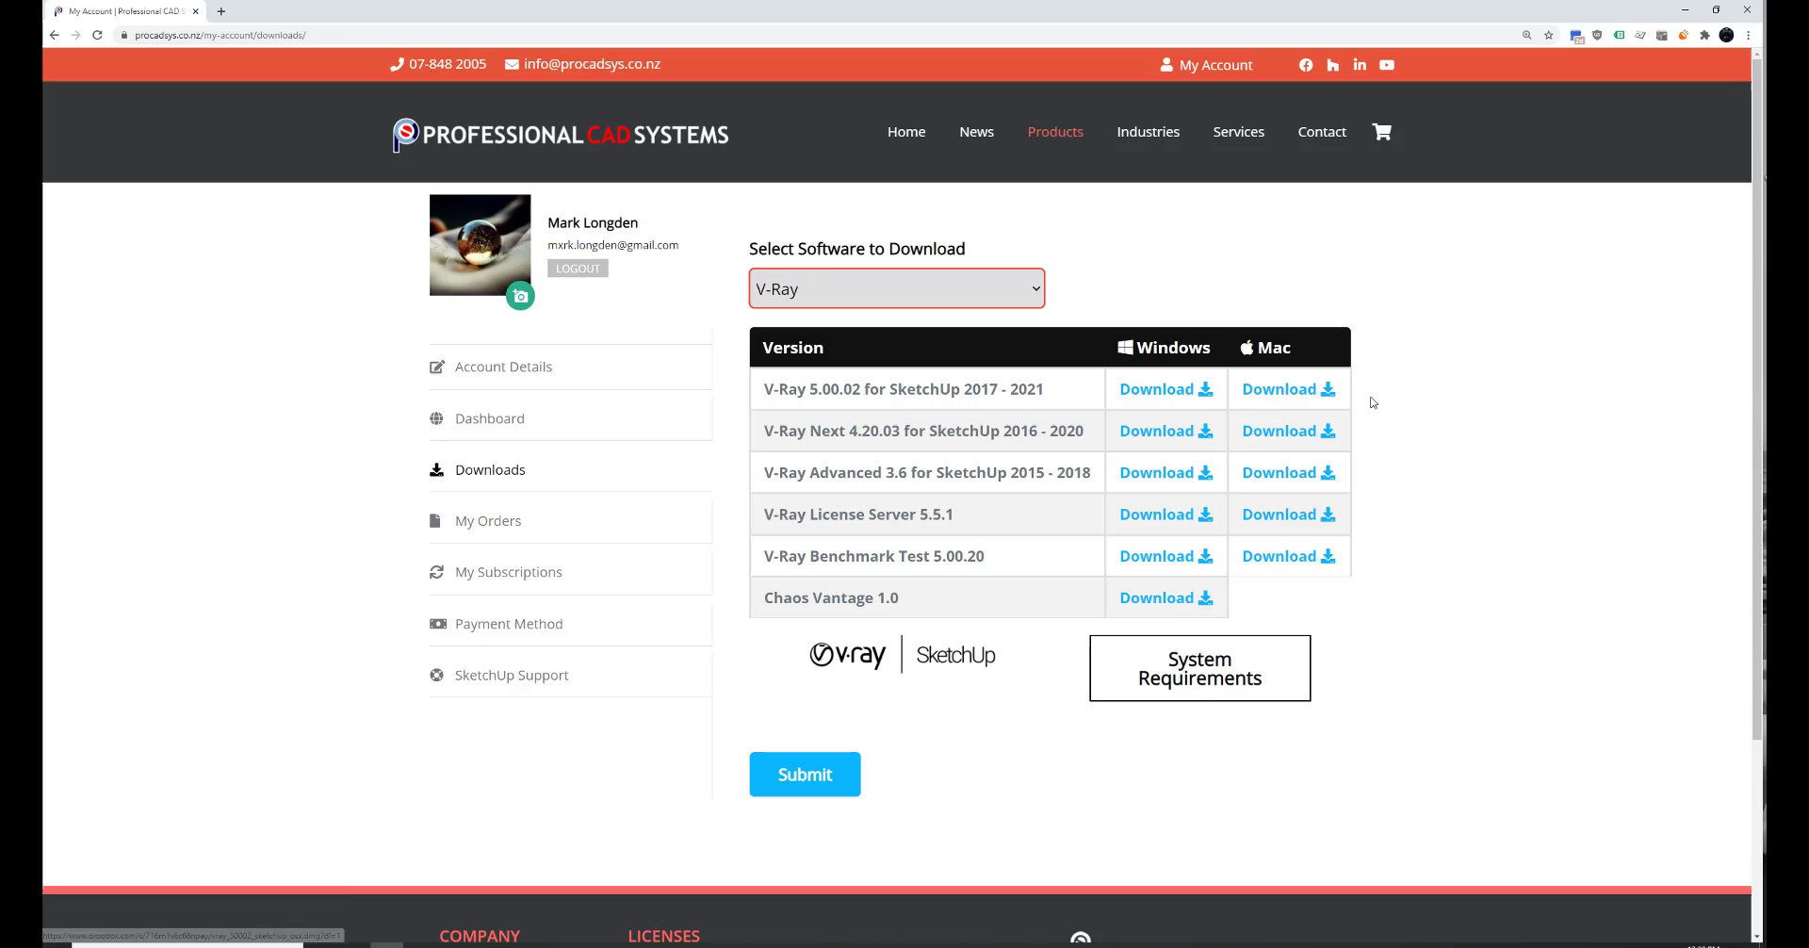
mouse_move(1210, 652)
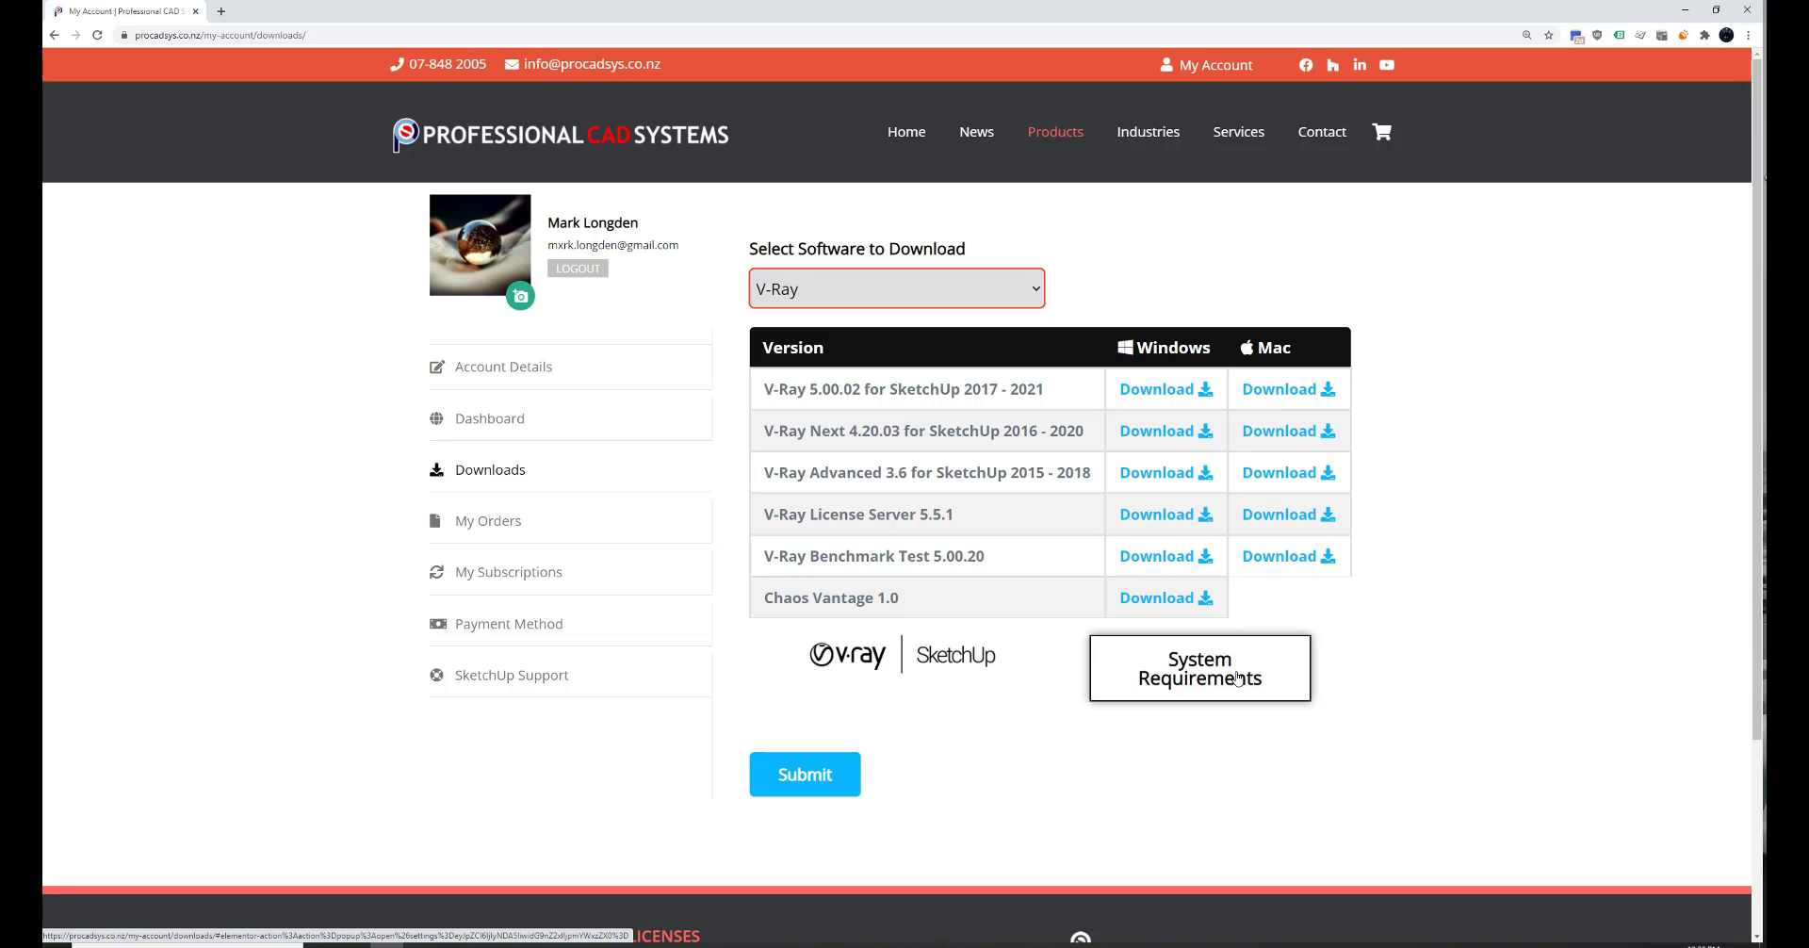
mouse_move(335, 925)
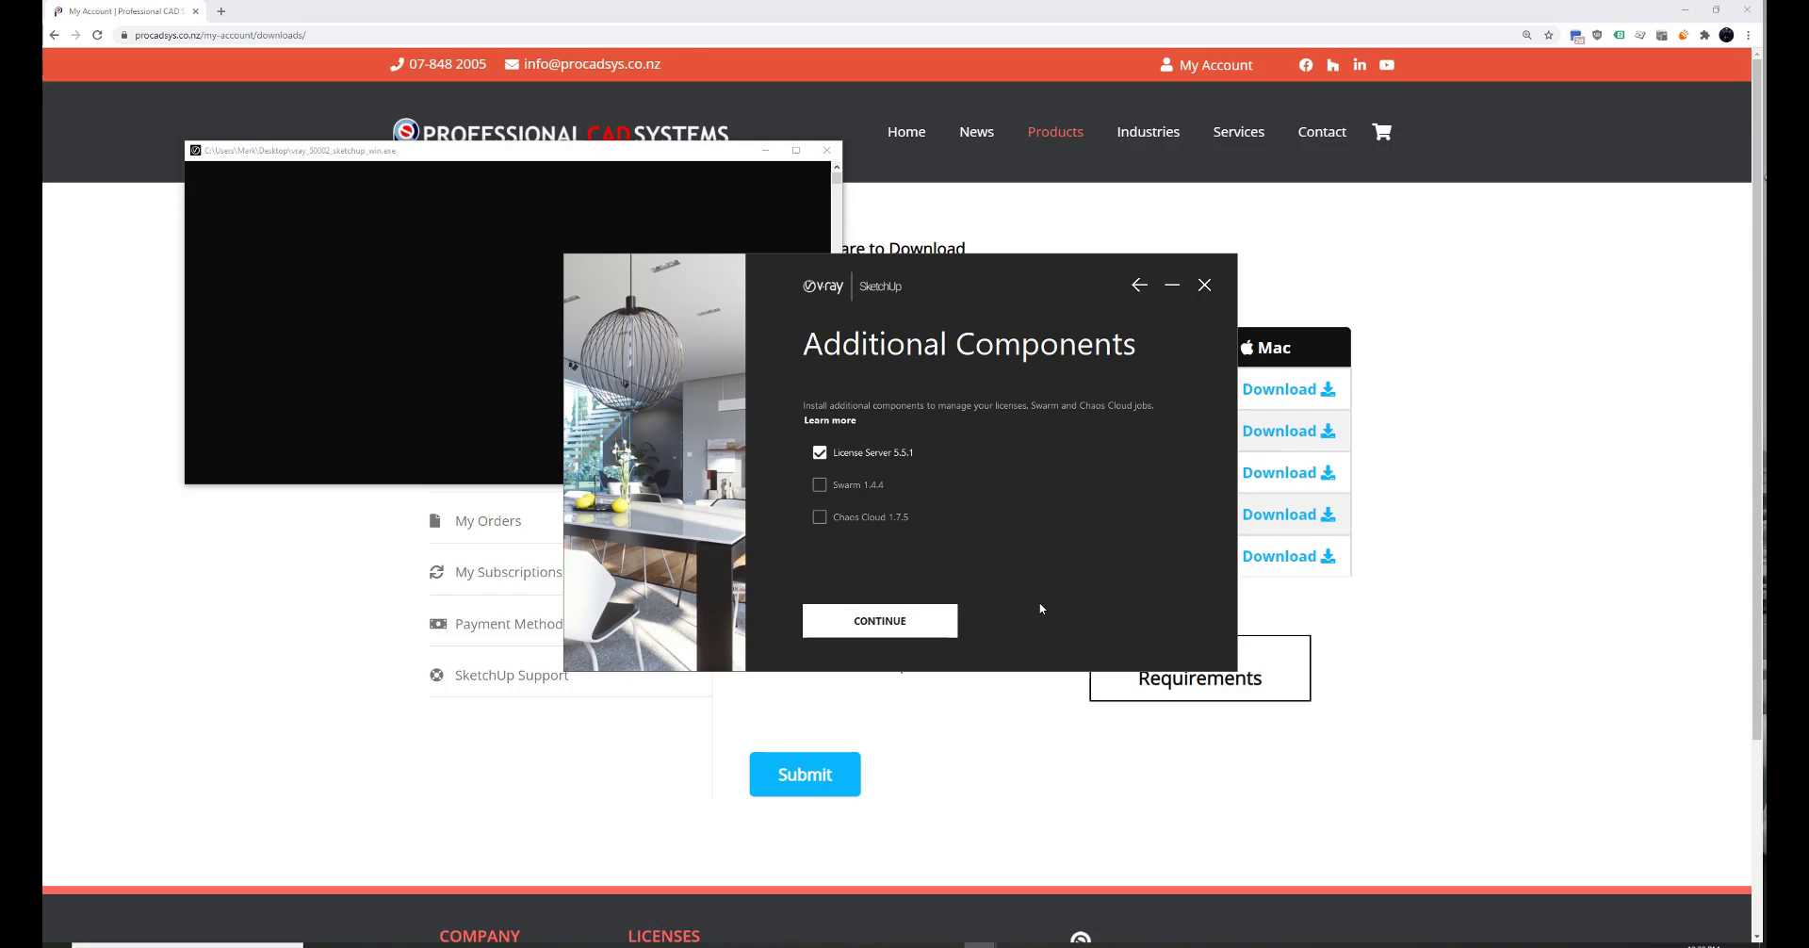
mouse_move(860, 494)
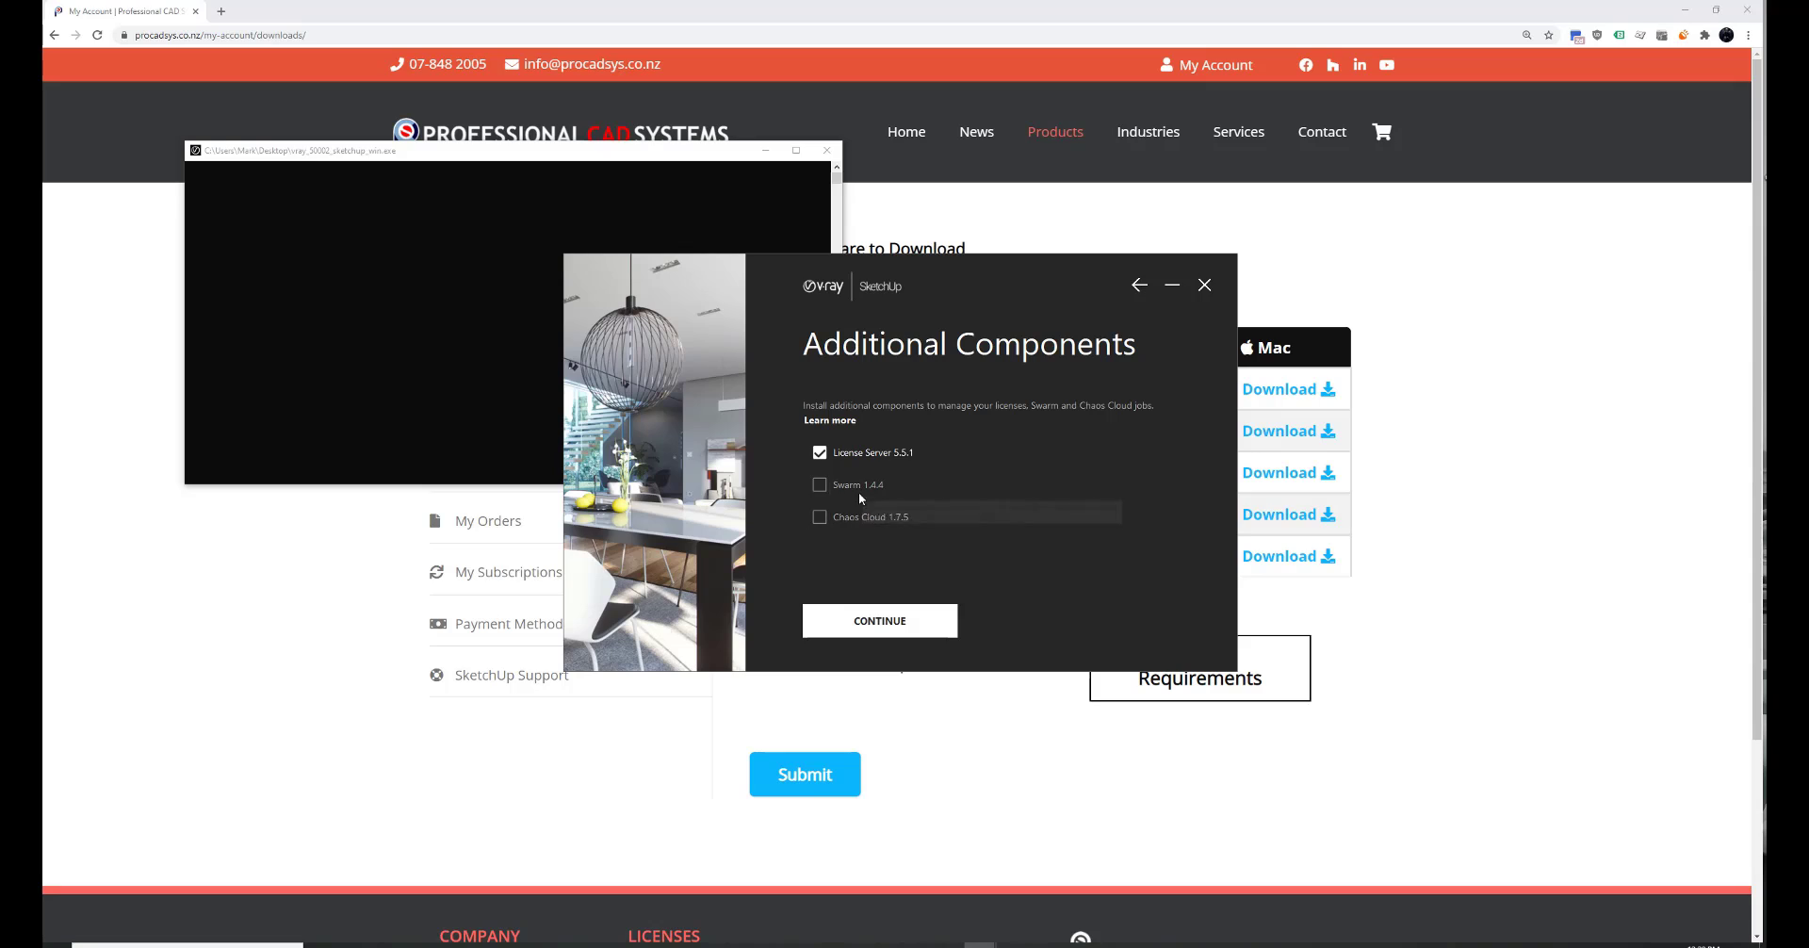
mouse_move(865, 452)
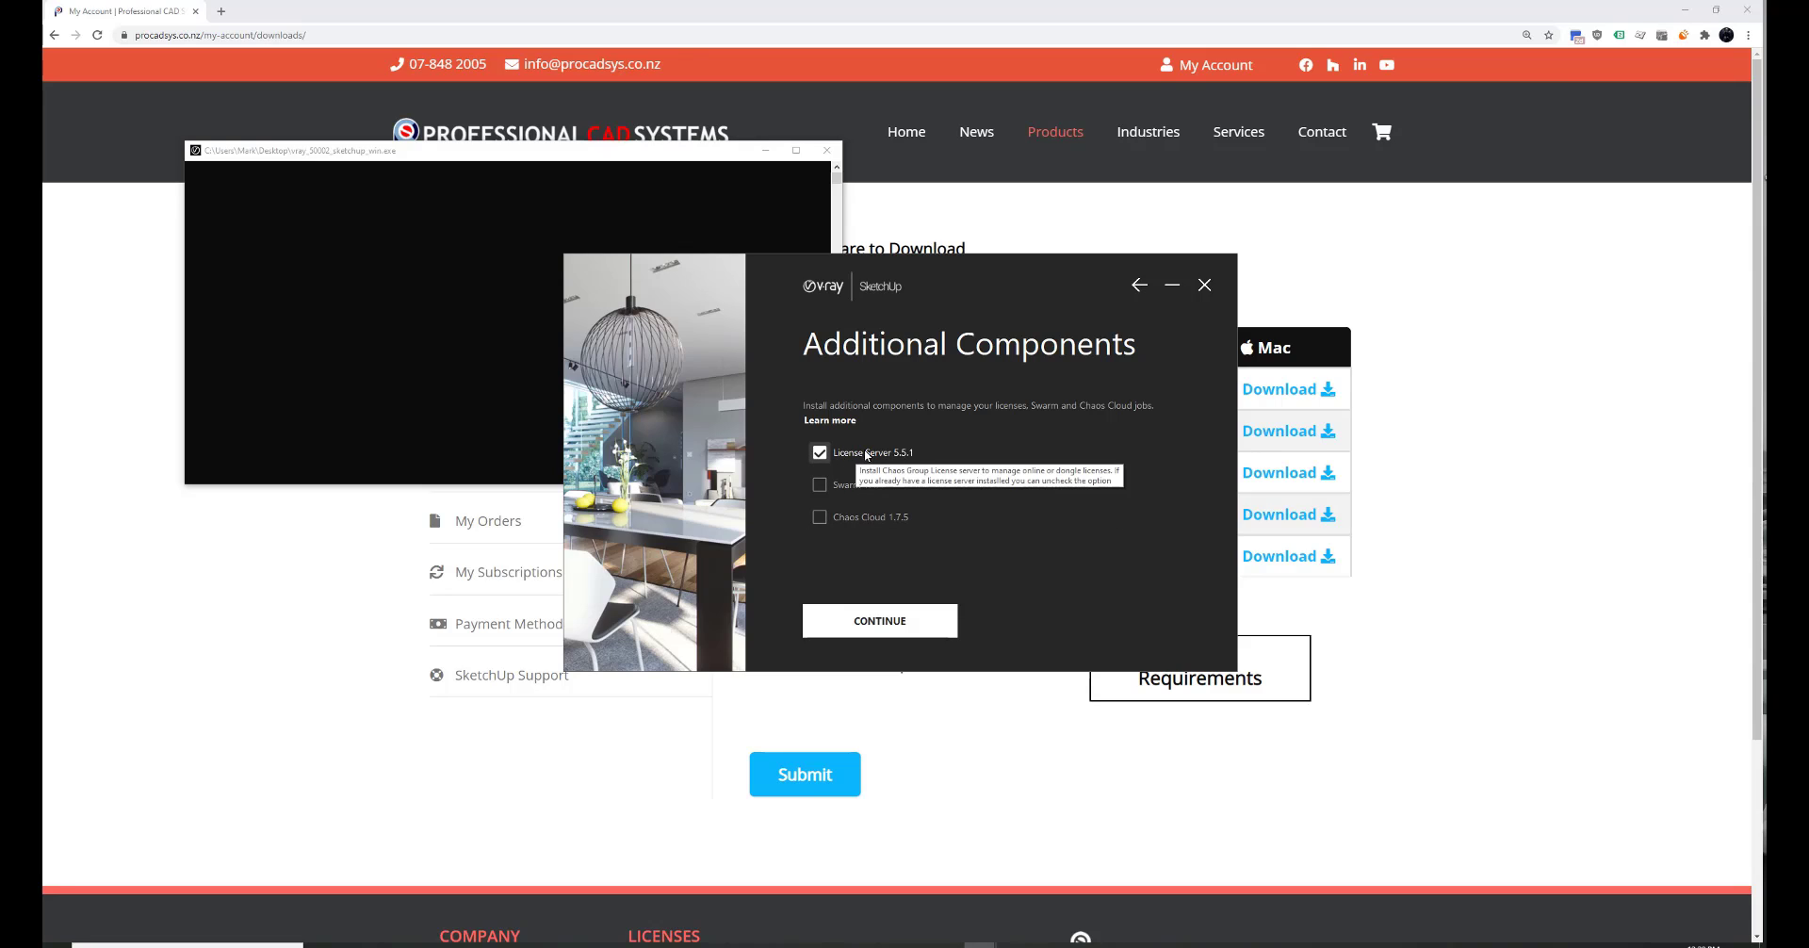
Choose Local licensing and start installing V-Ray for SketchUp
click(880, 620)
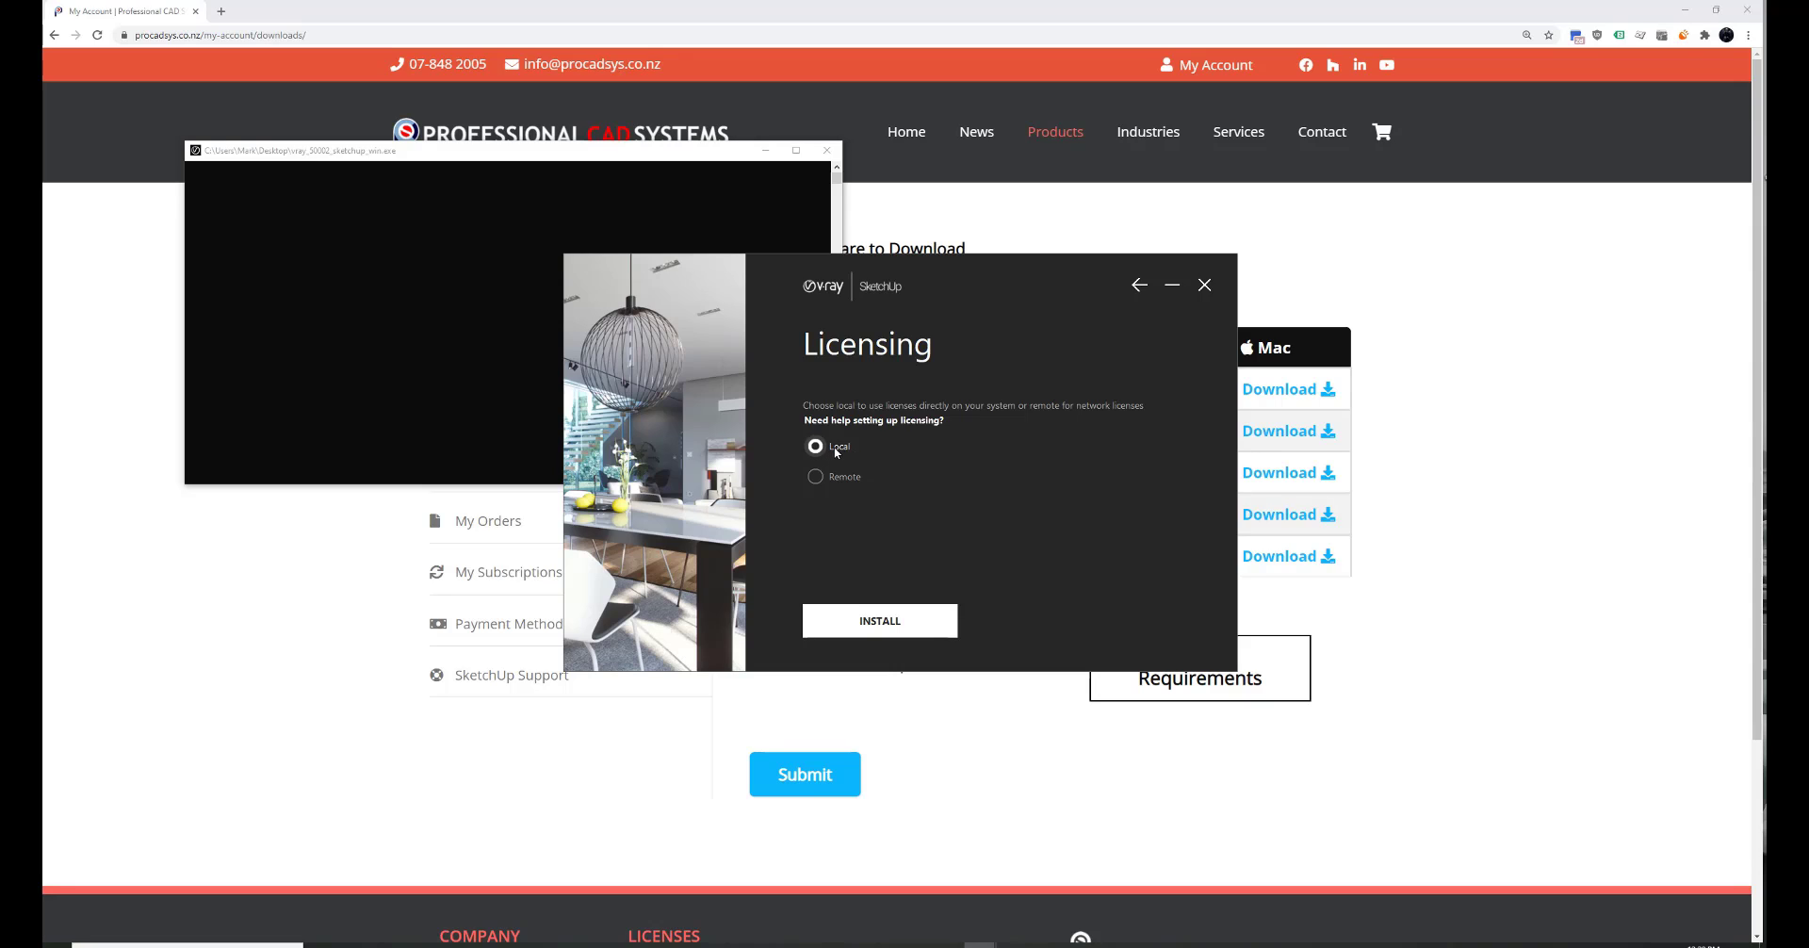
mouse_move(842, 477)
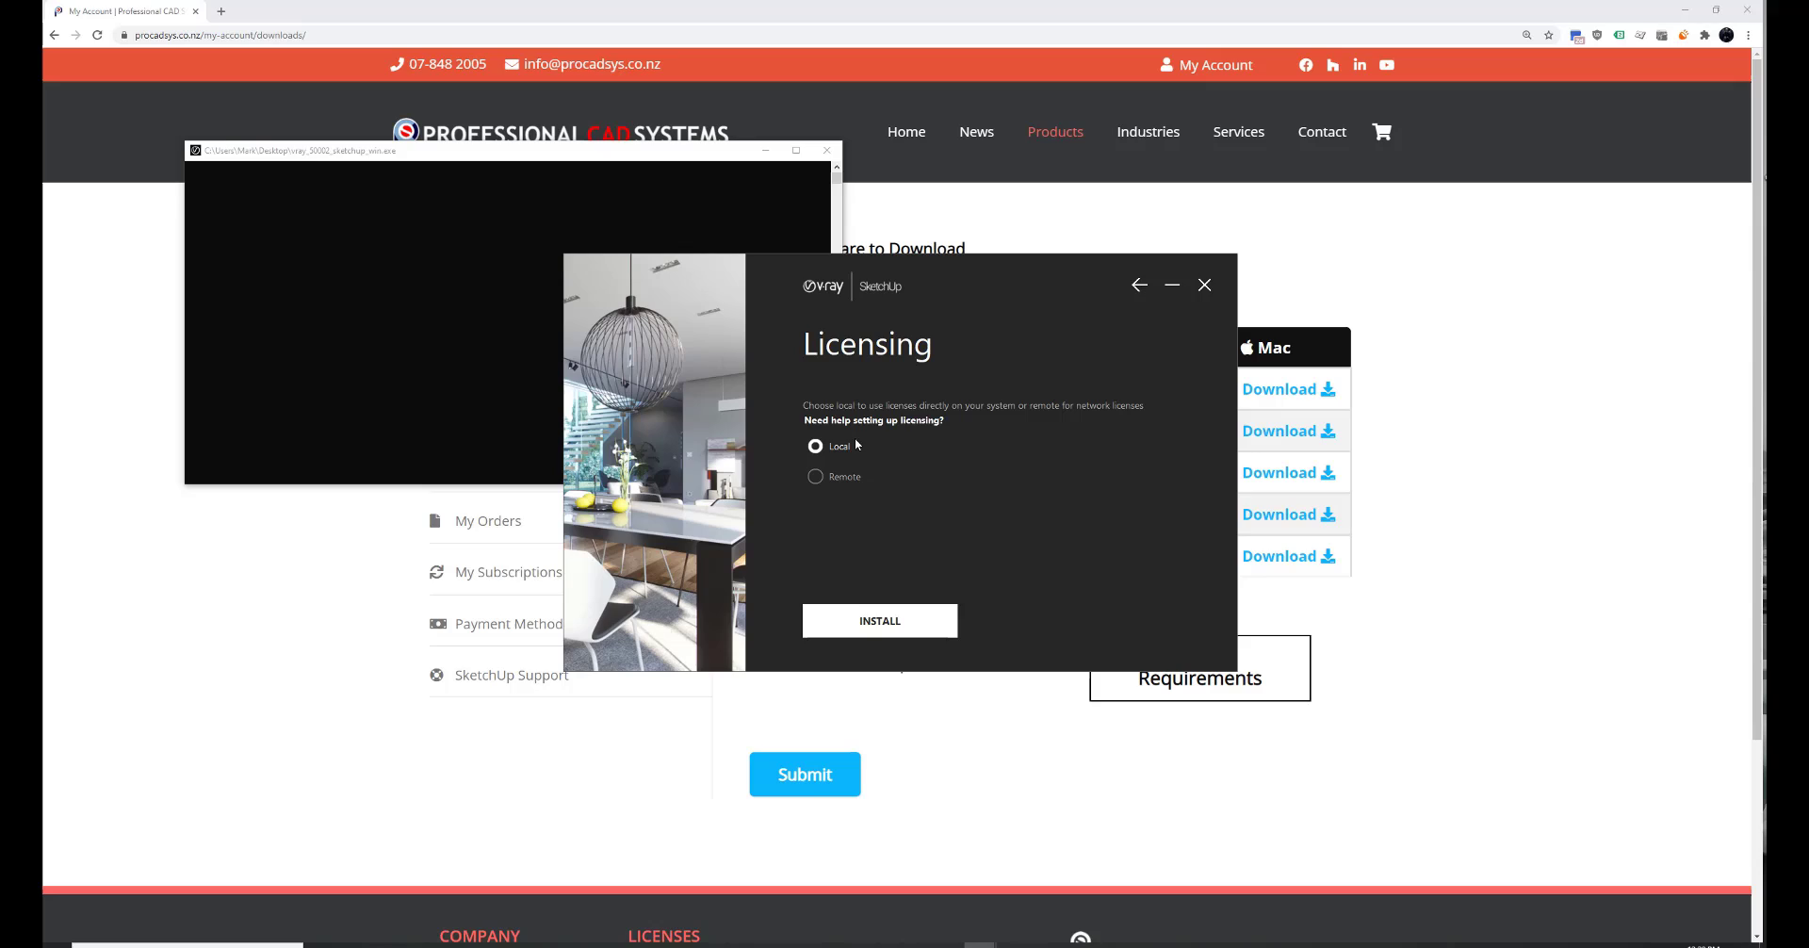
mouse_move(880, 620)
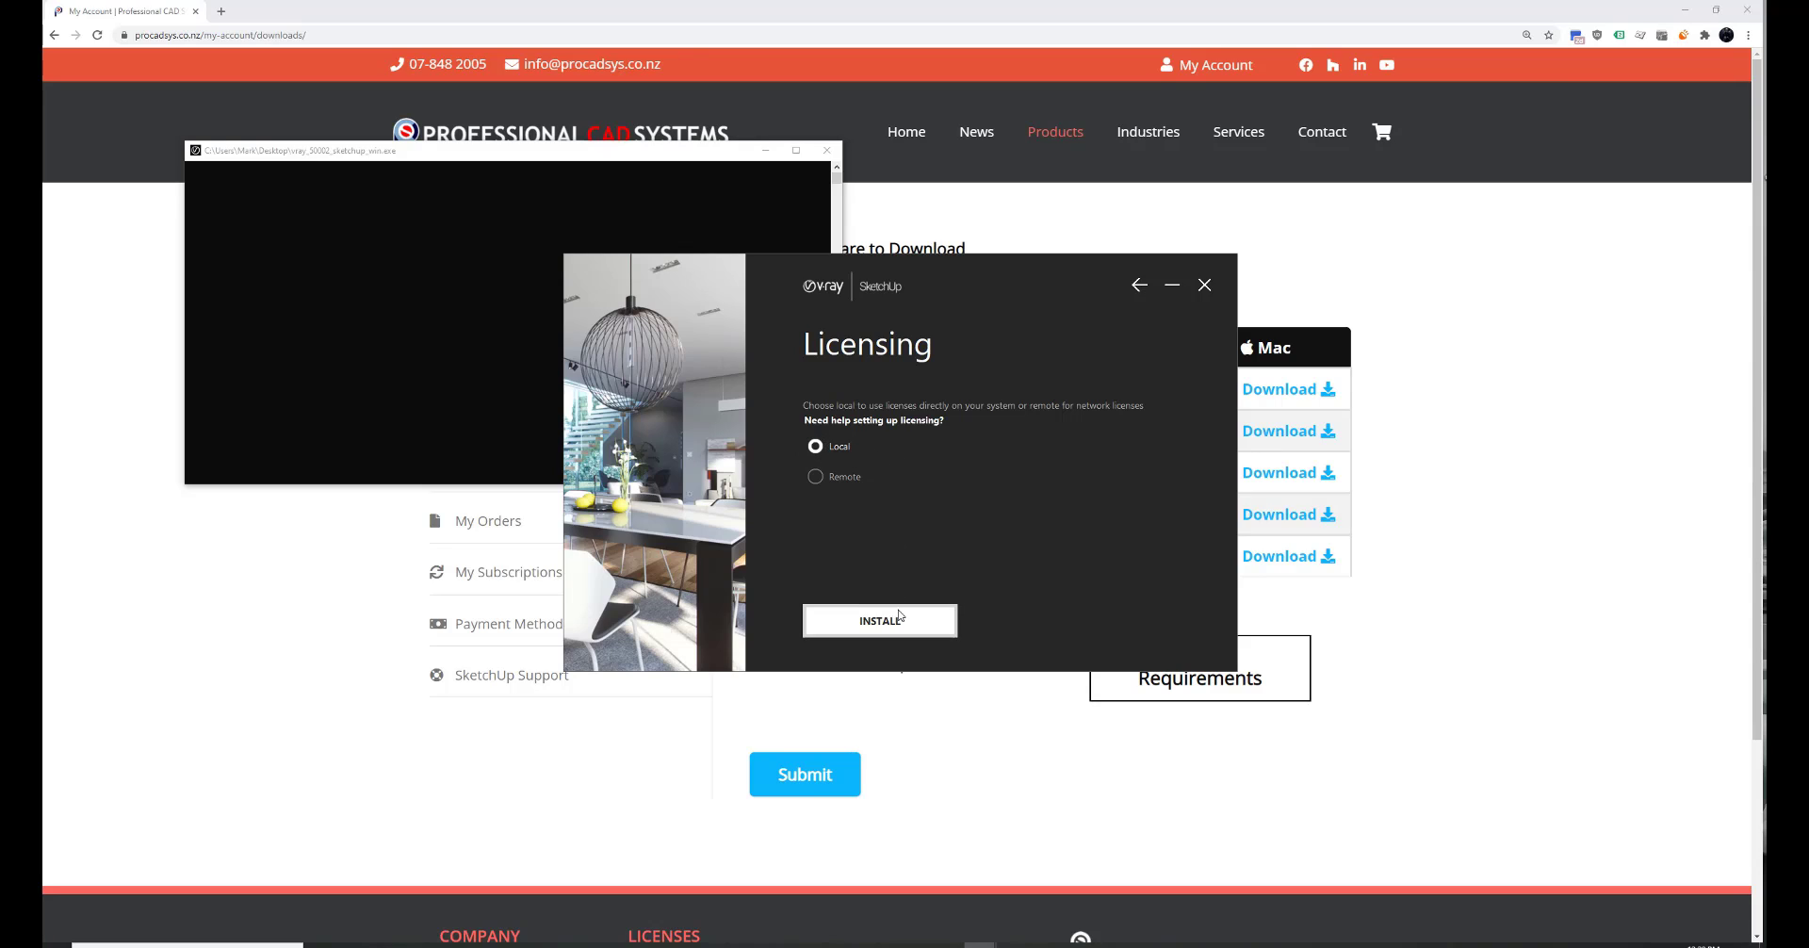
click(880, 620)
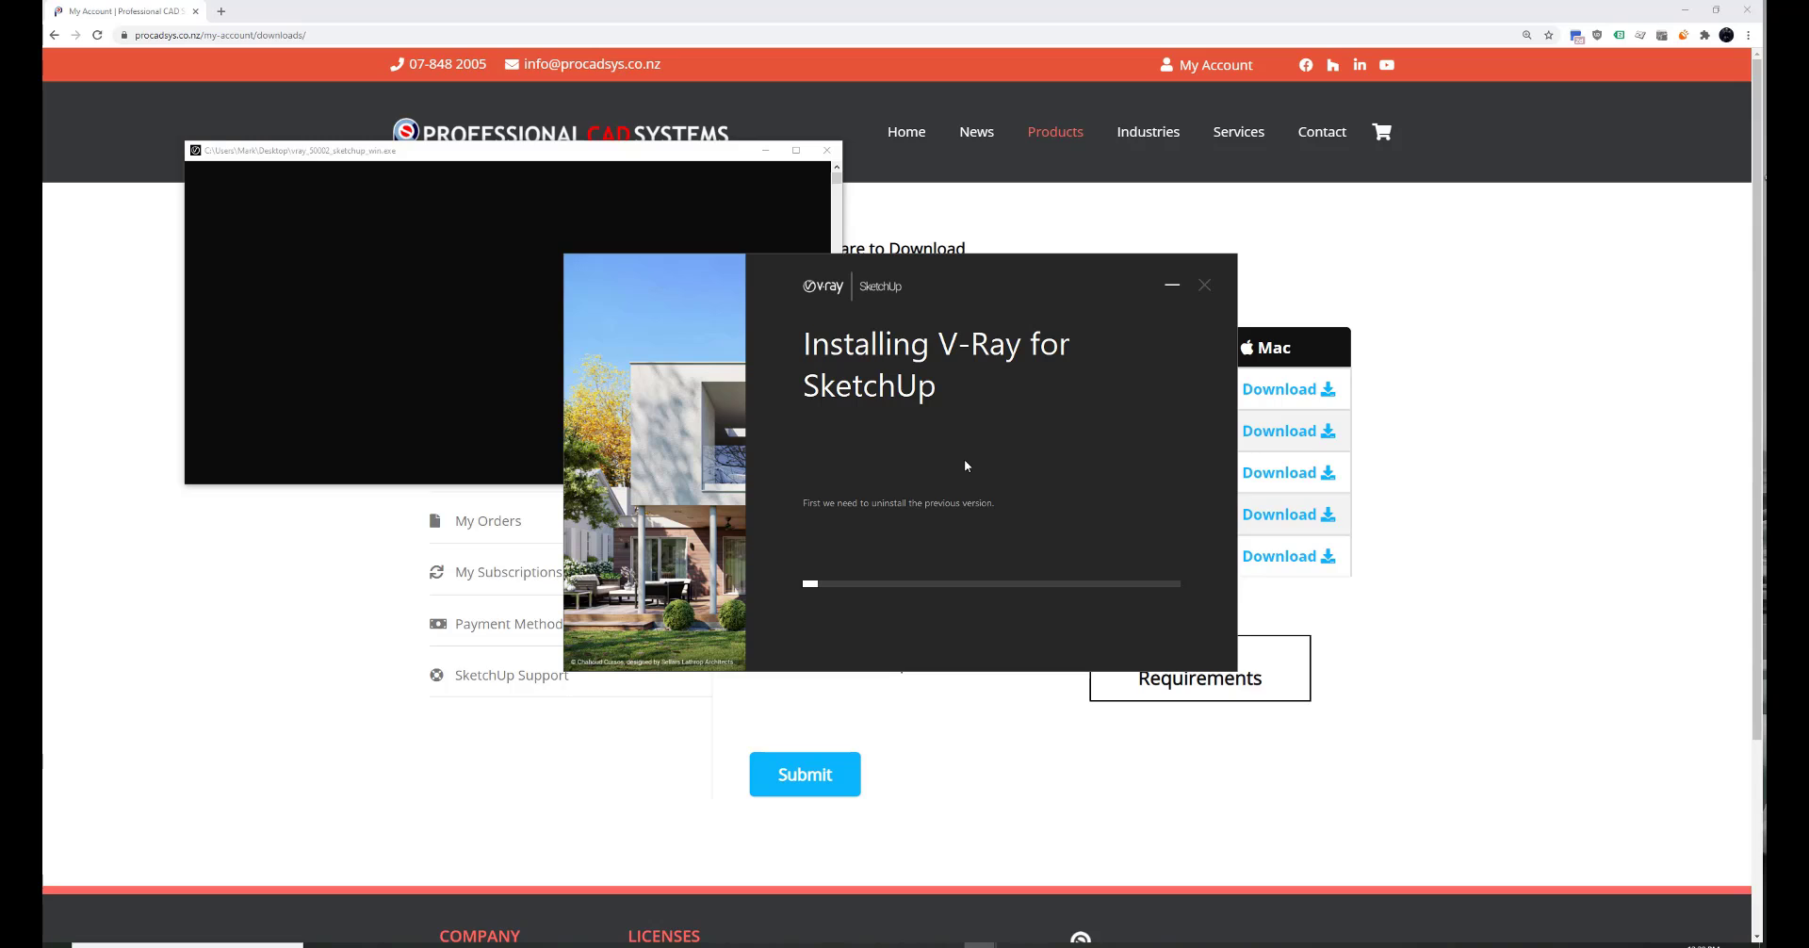
mouse_move(1014, 445)
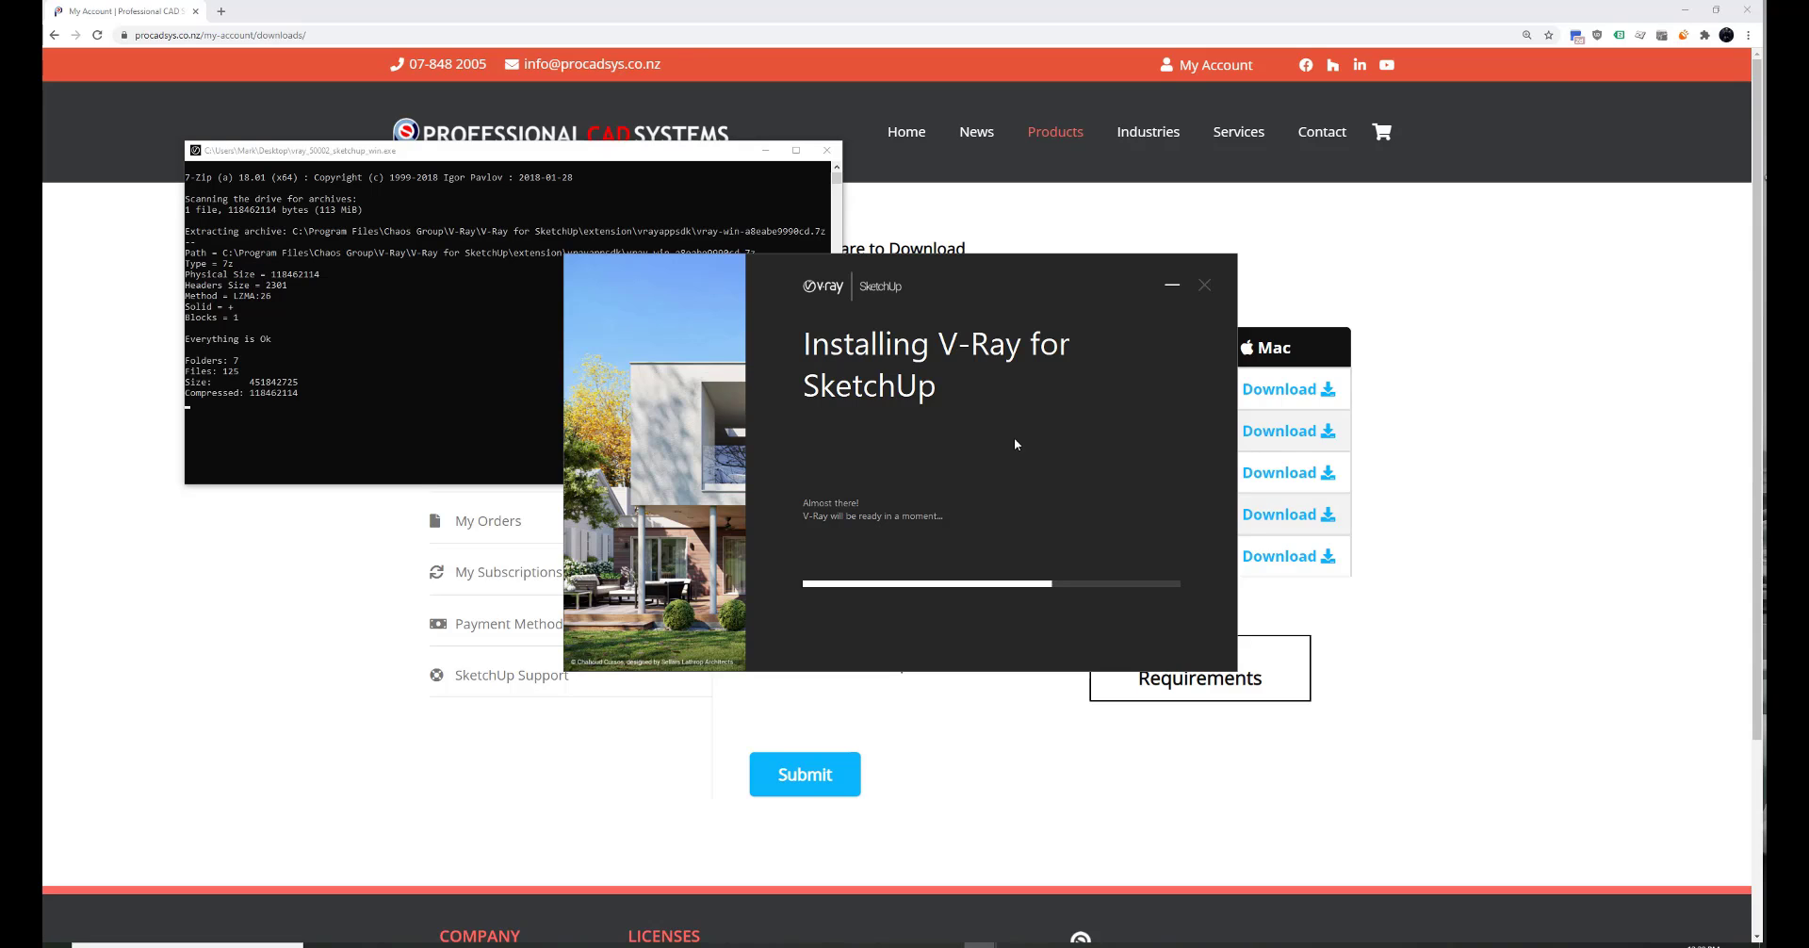
Complete the installation once the old version is removed
click(277, 12)
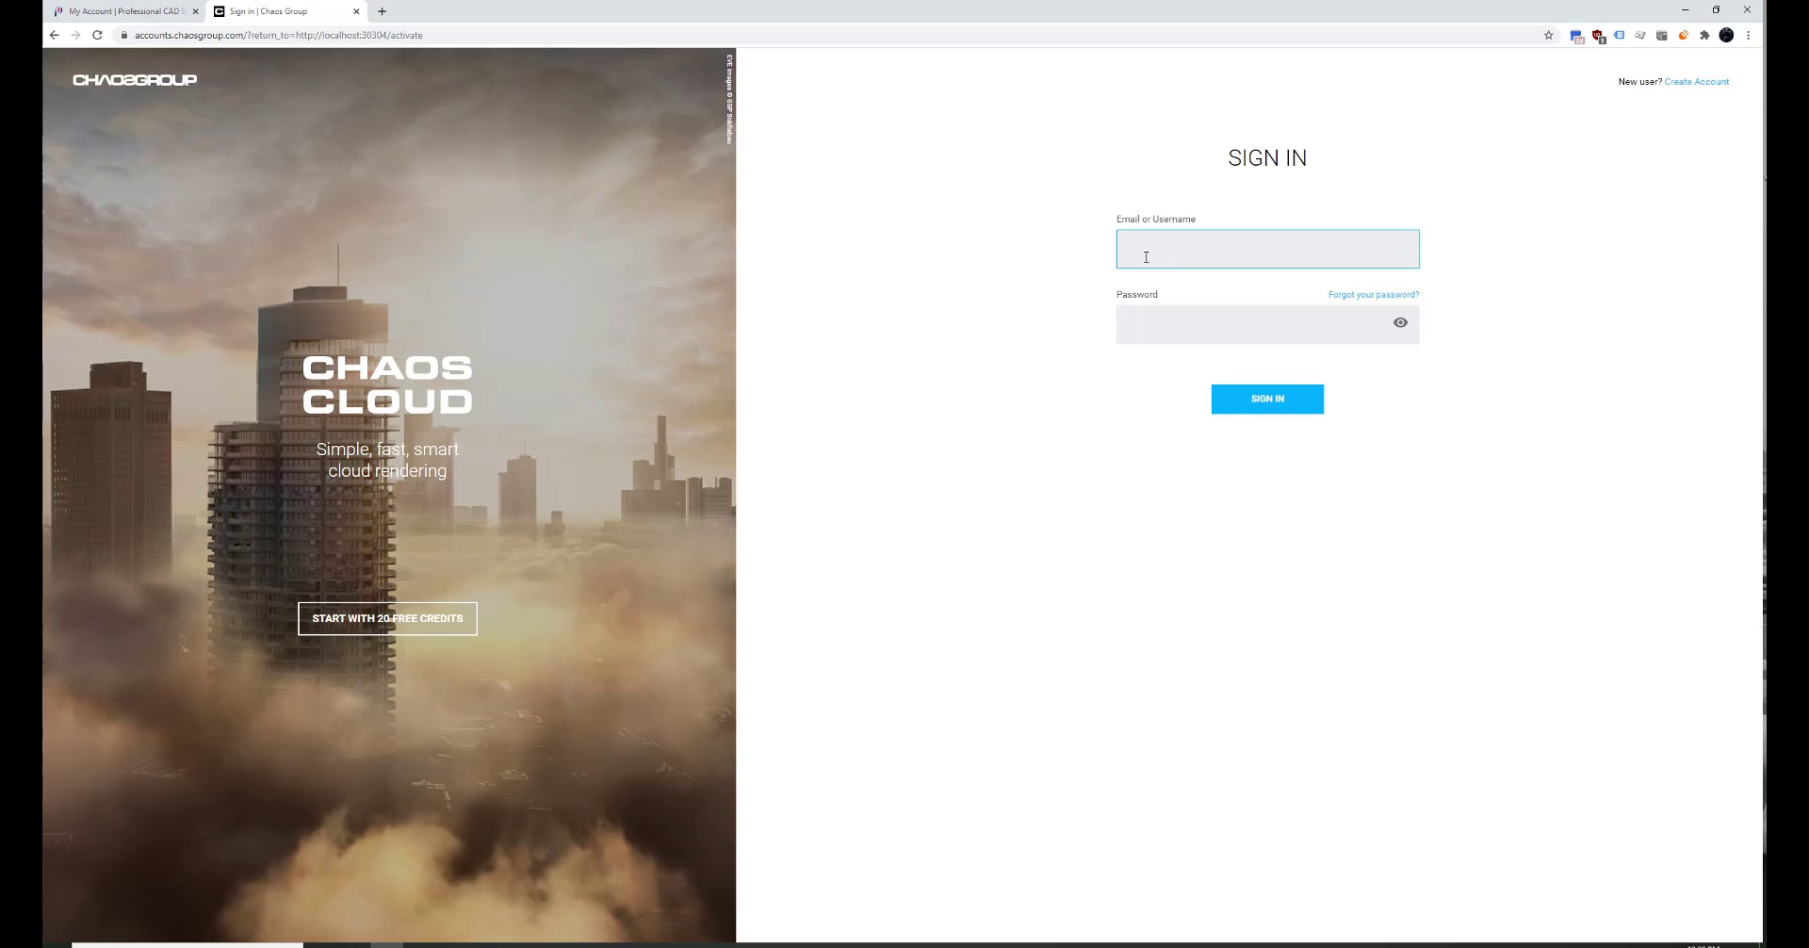
mouse_move(1695, 81)
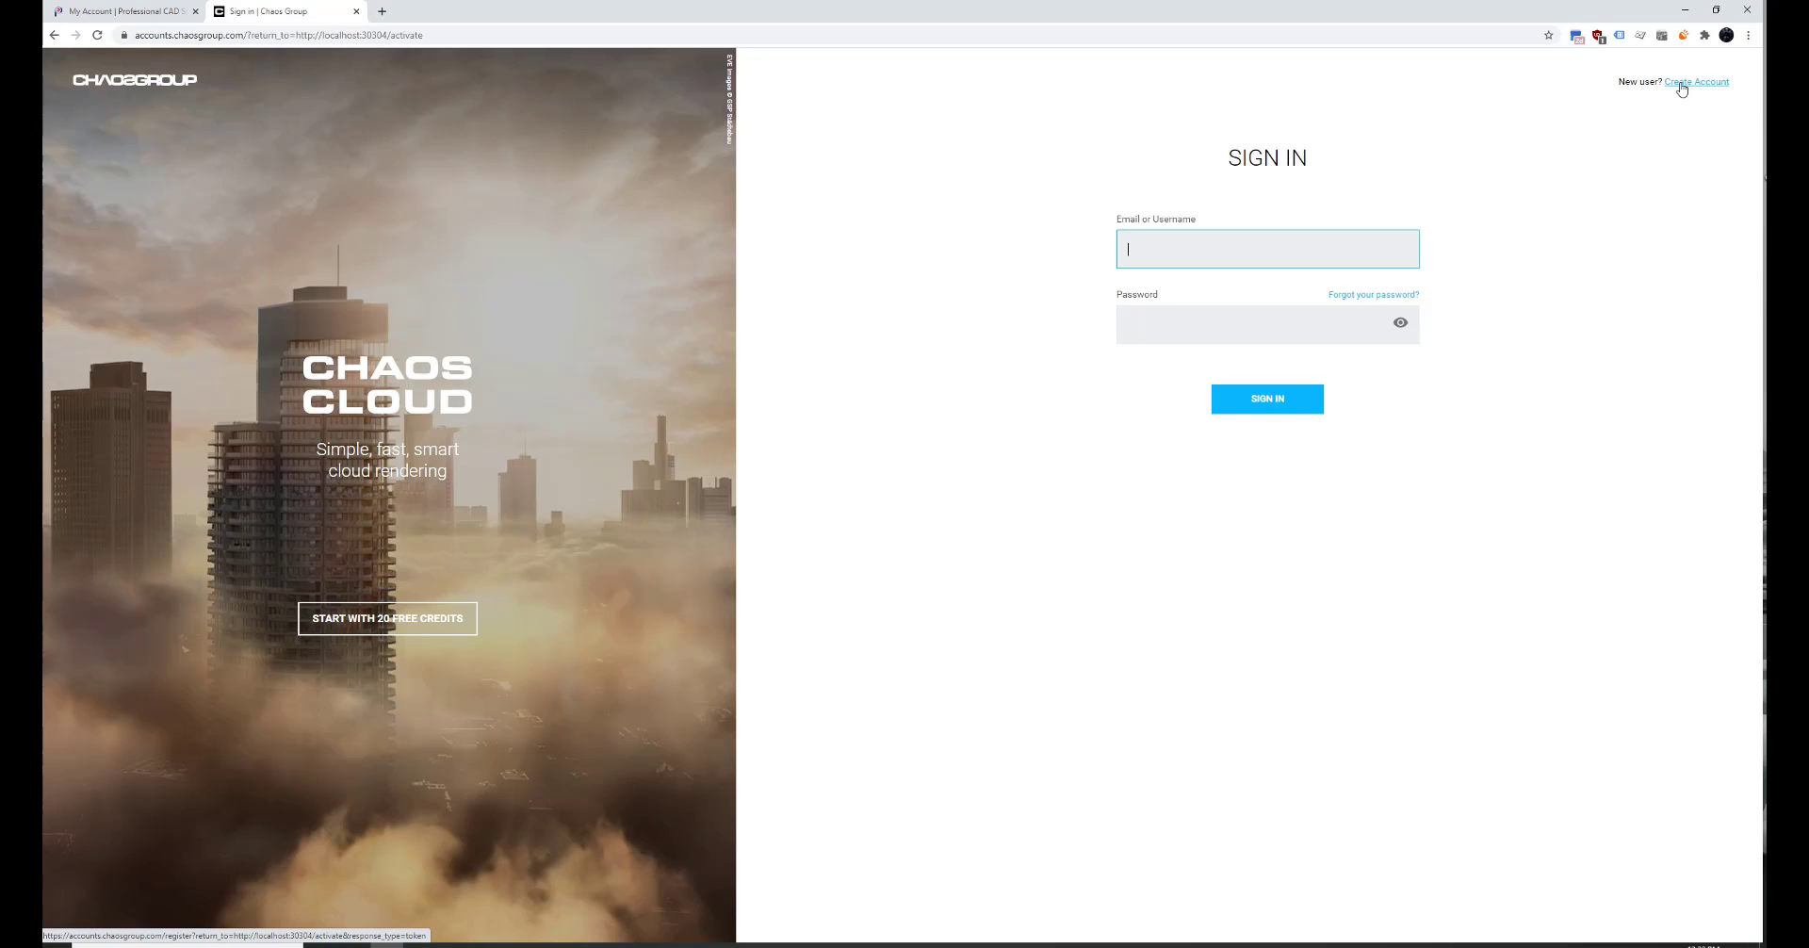
mouse_move(1183, 245)
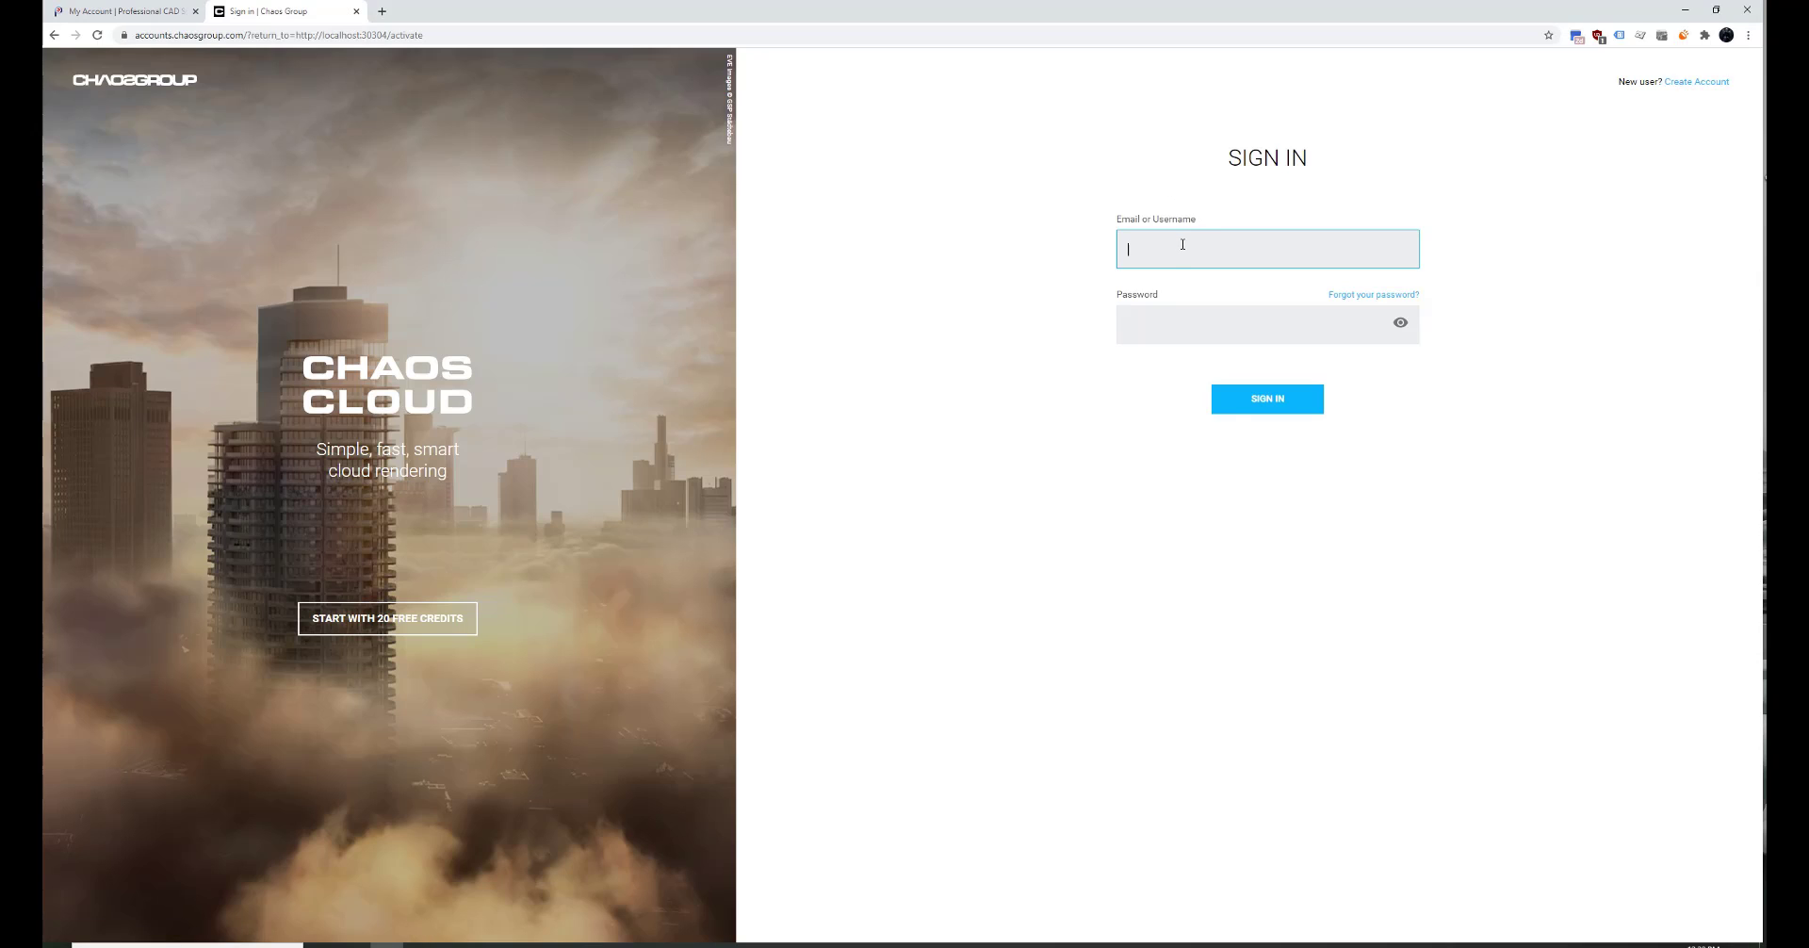
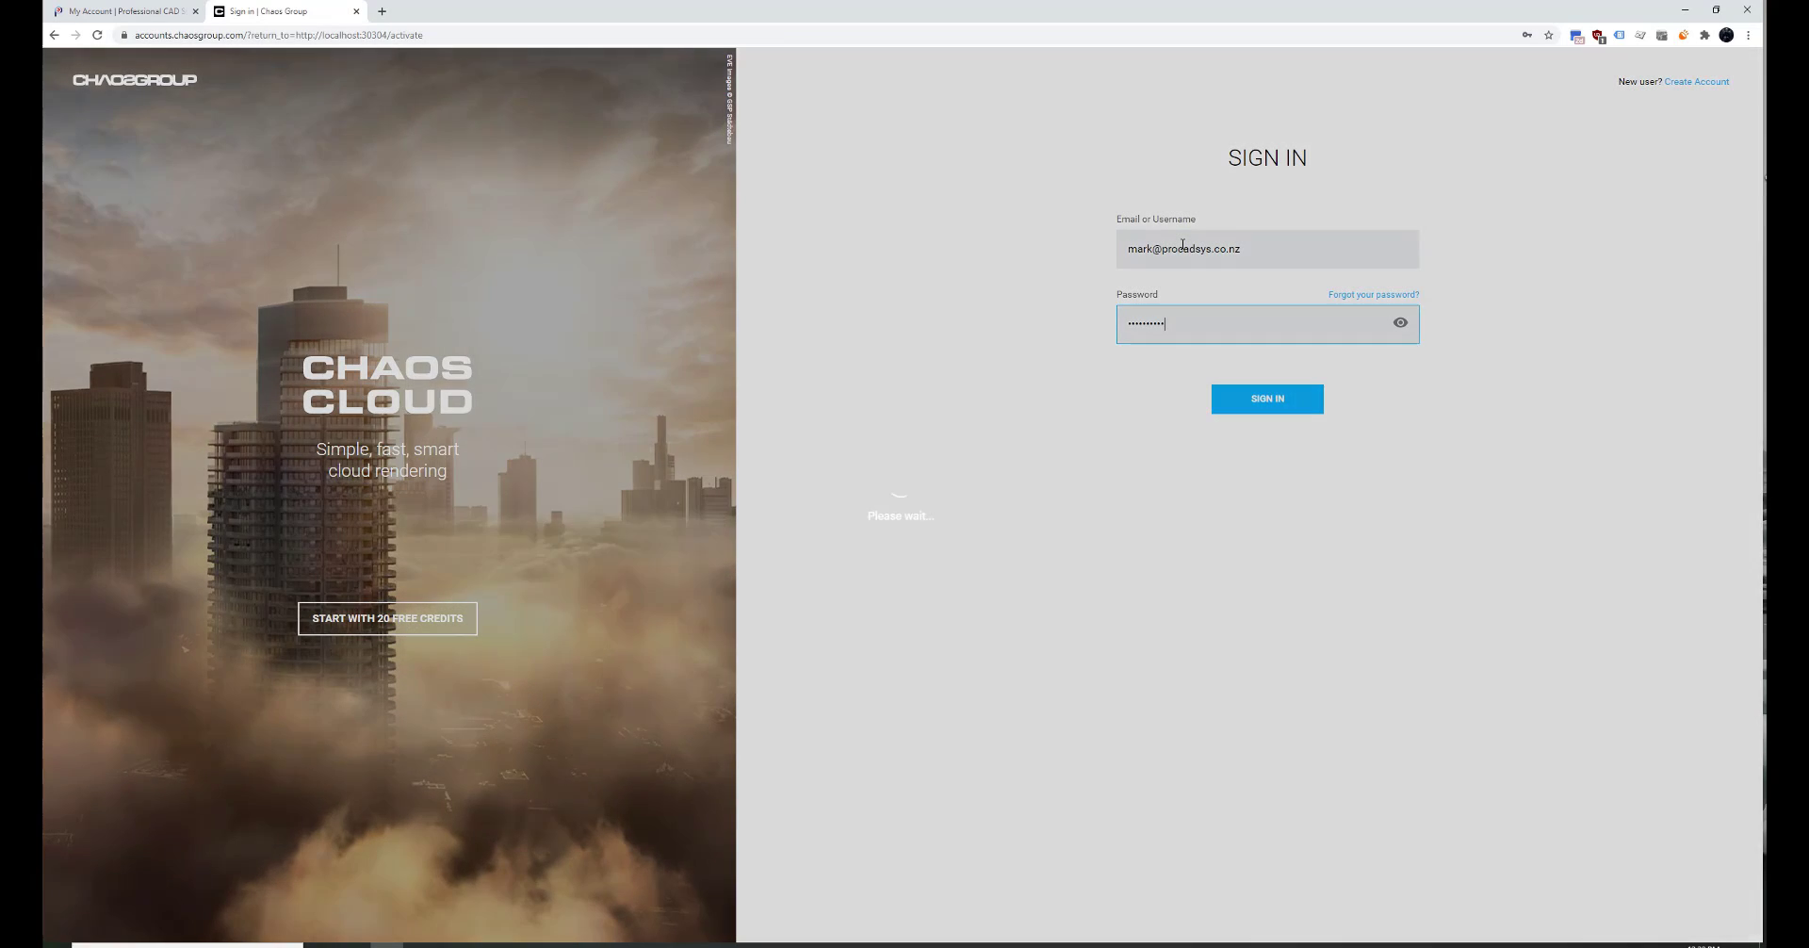
Sign in to the Chaos Group account with its email and password
click(1266, 398)
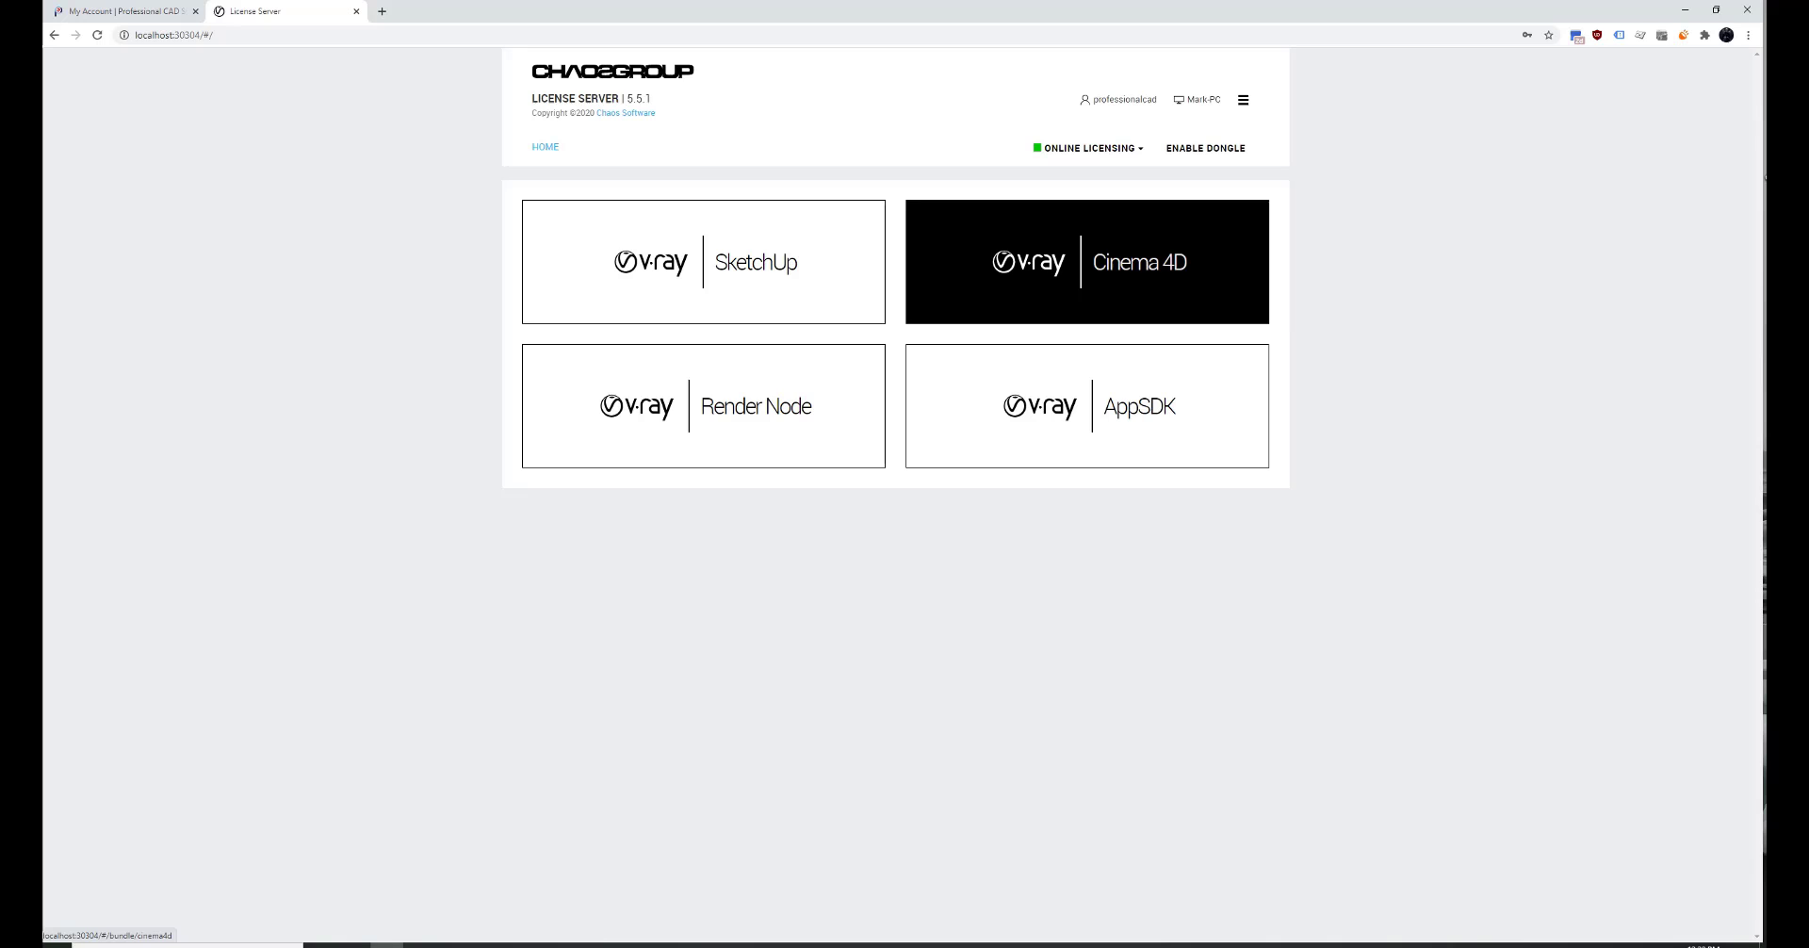
View the V-Ray | SketchUp bundle's App SDK, SketchUp and Render Node licenses
click(703, 260)
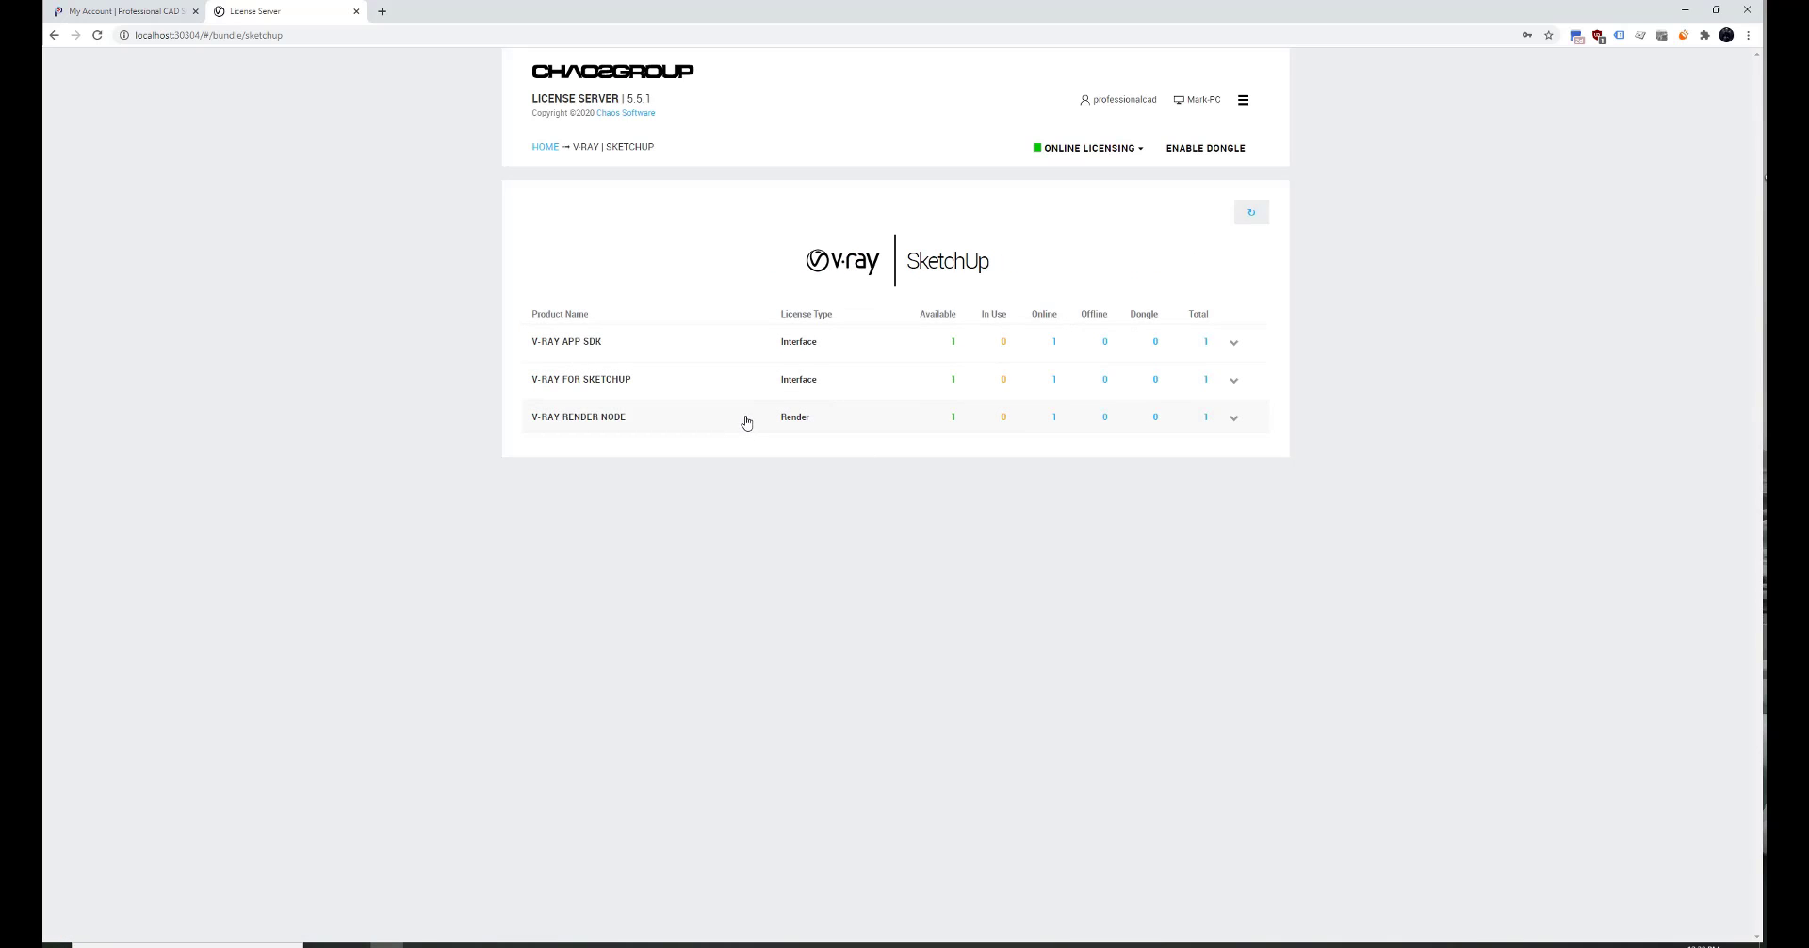
mouse_move(939, 347)
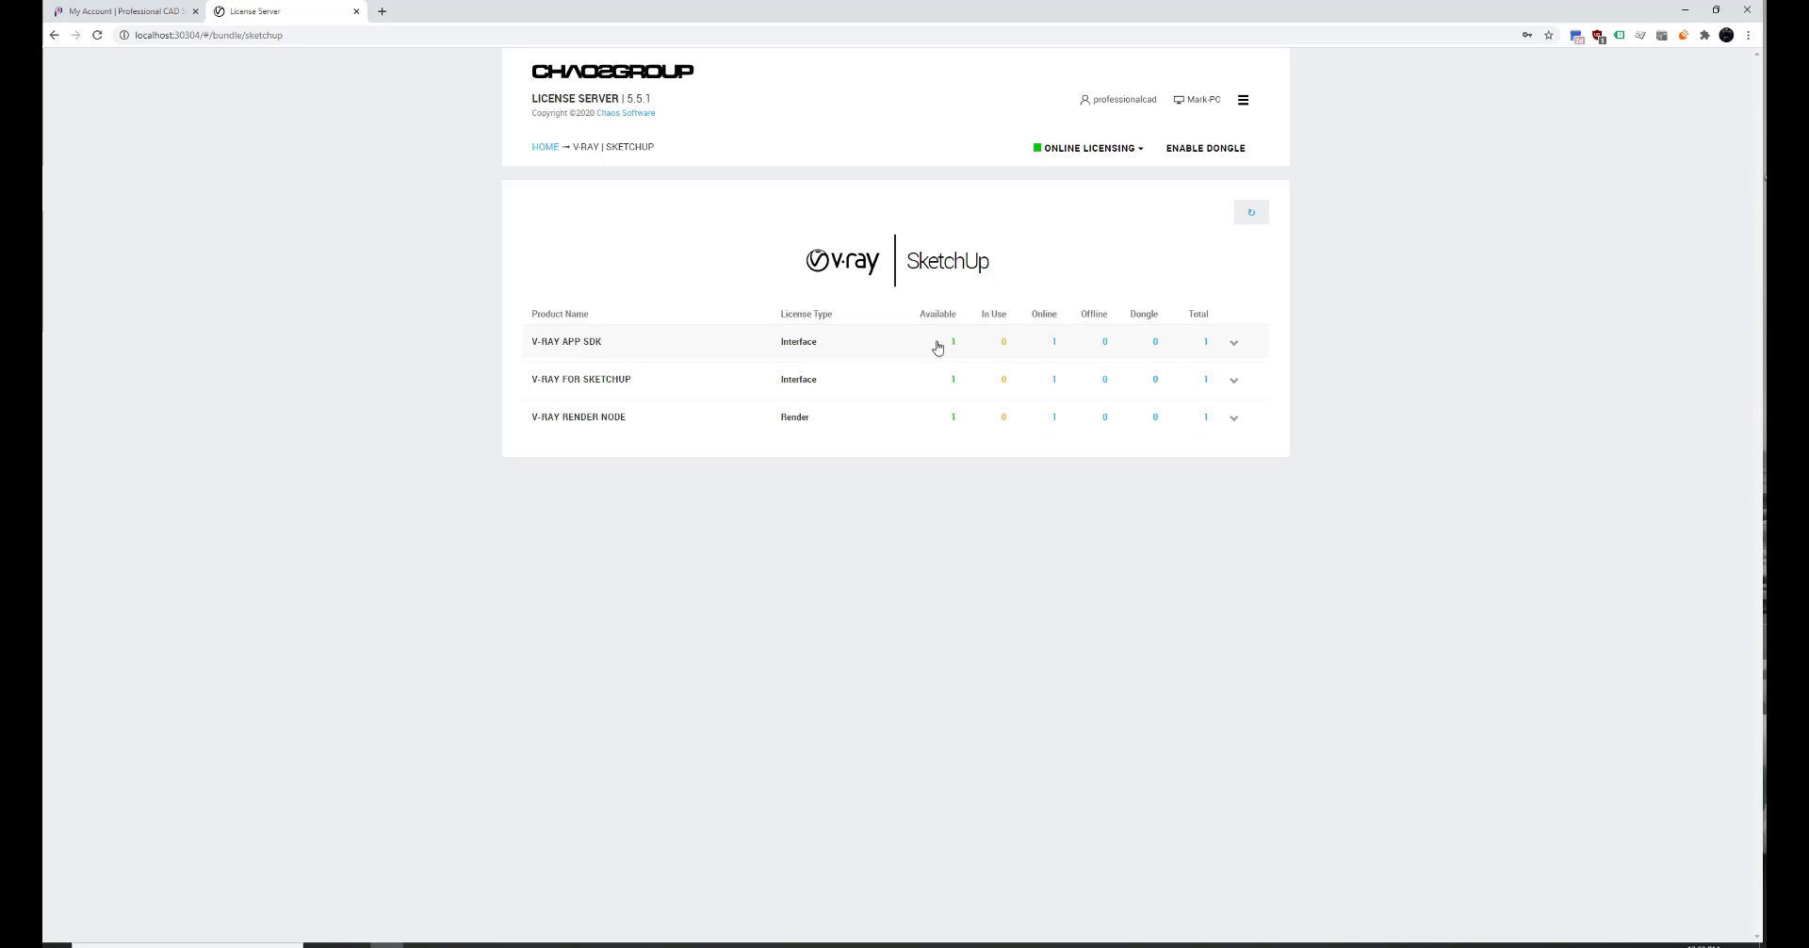
mouse_move(667, 895)
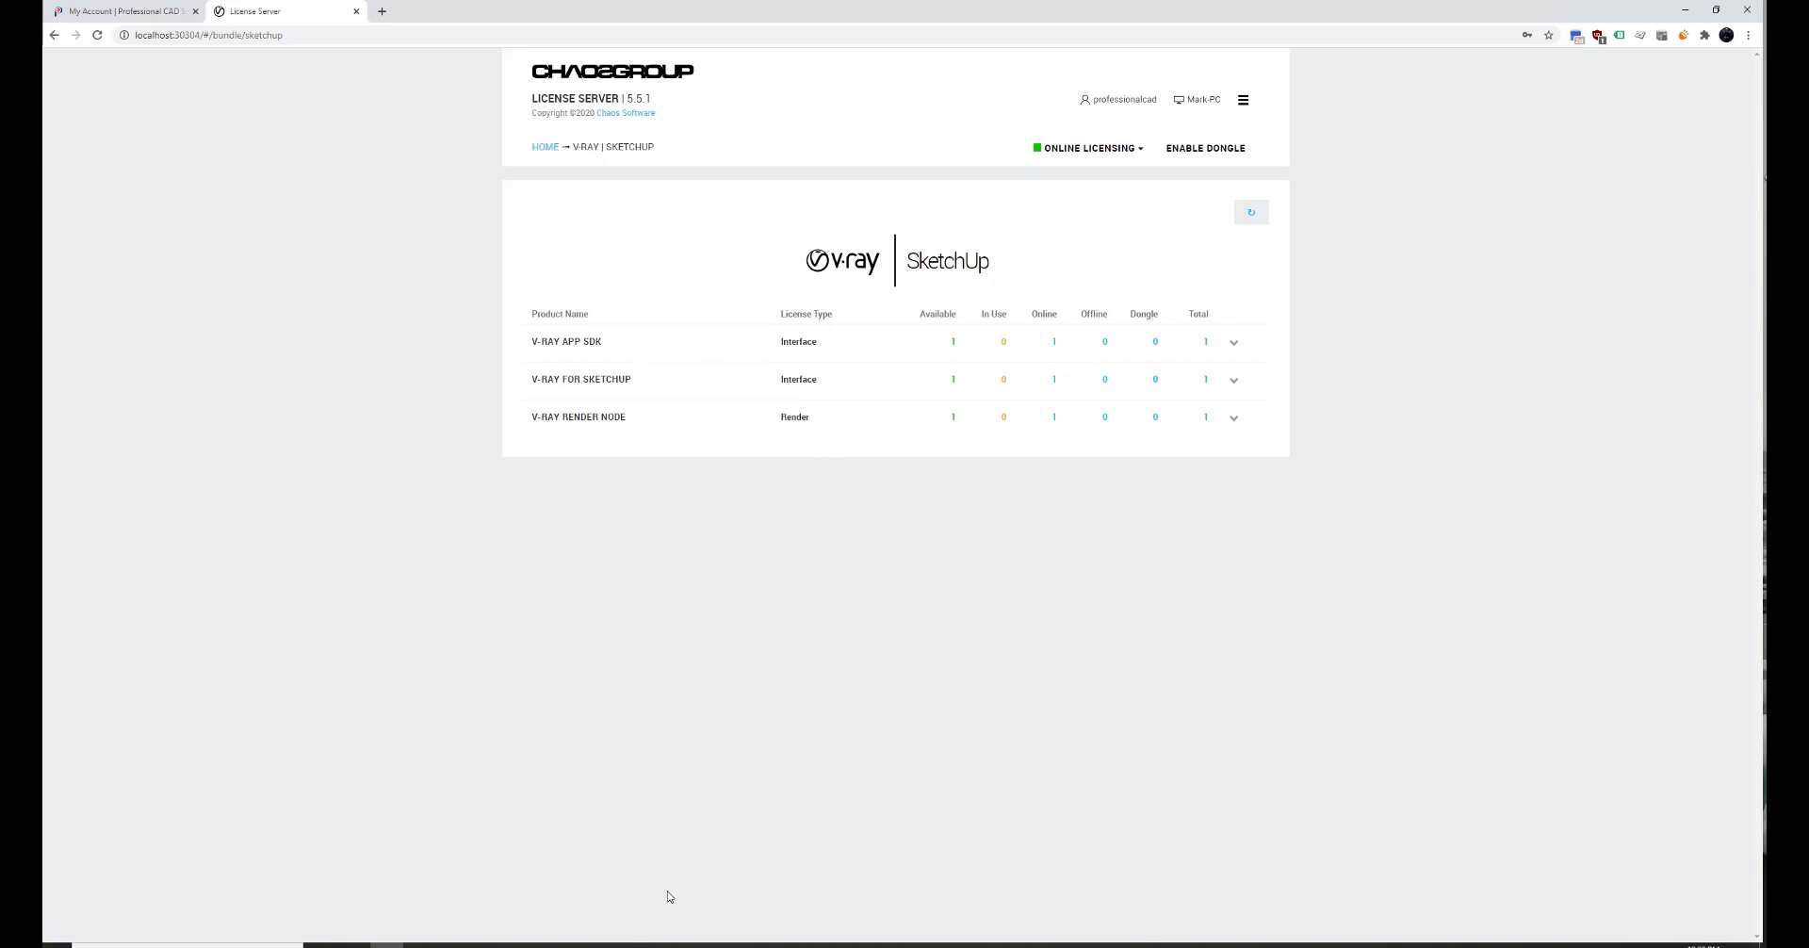
mouse_move(978, 378)
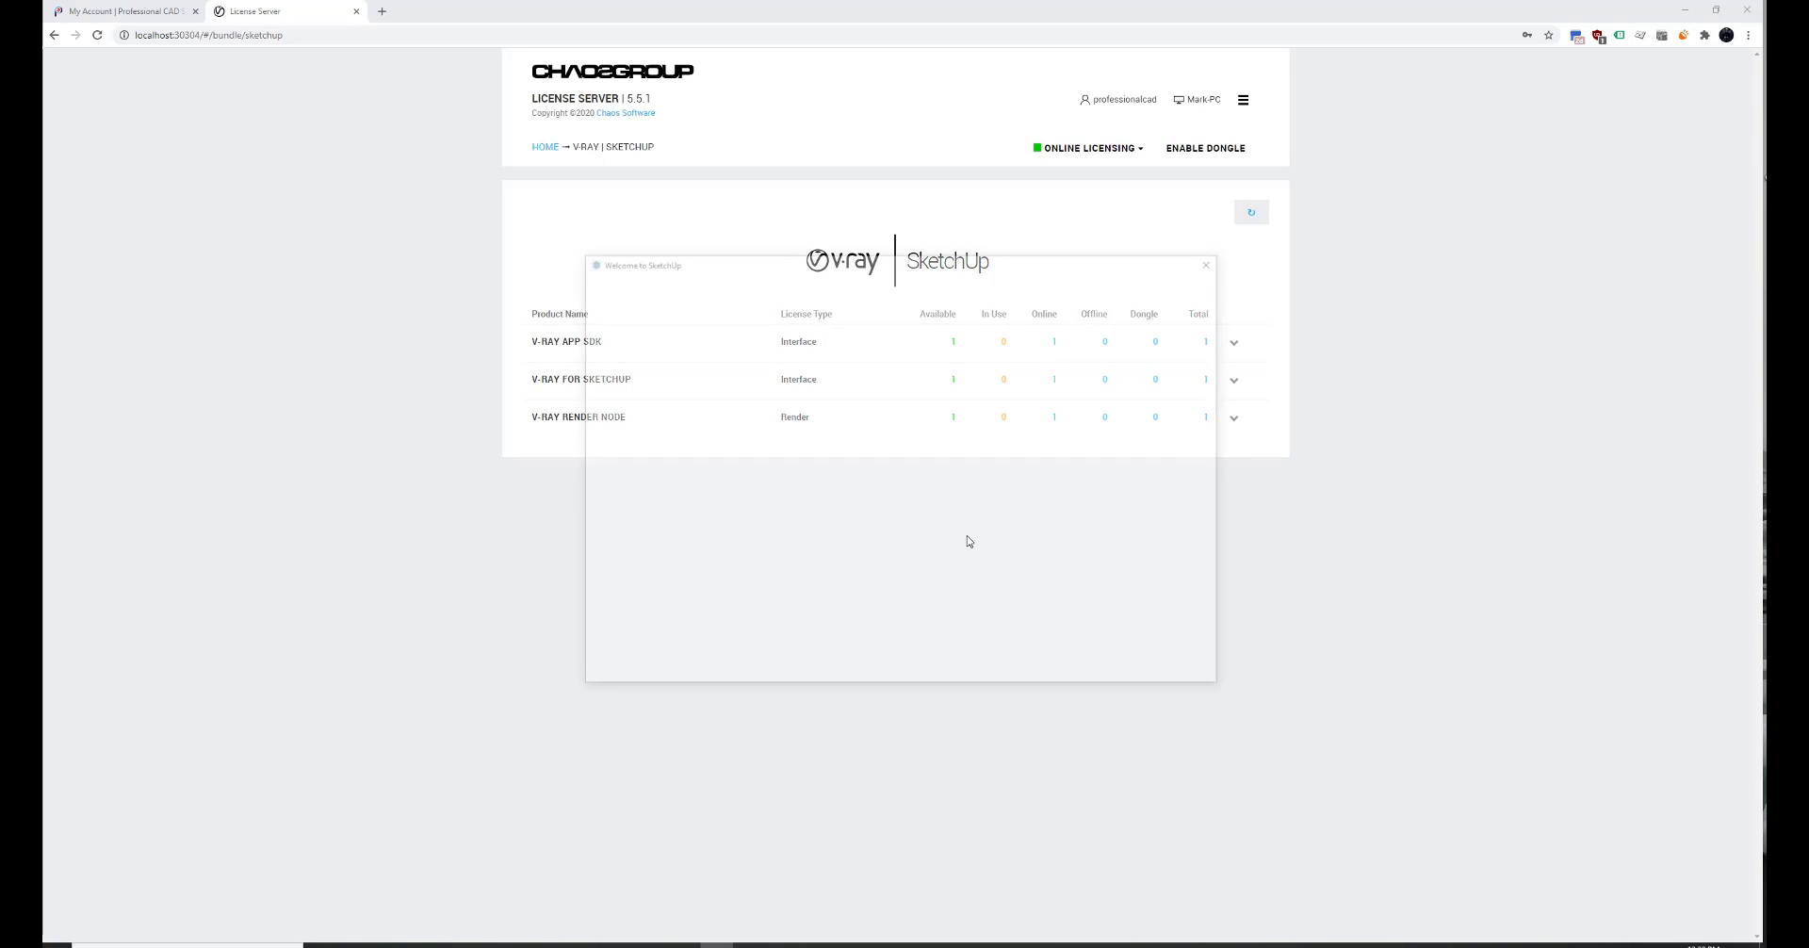
Start a new SketchUp model, dock both V-Ray toolbars at top, accept the upgrade notice
click(1206, 266)
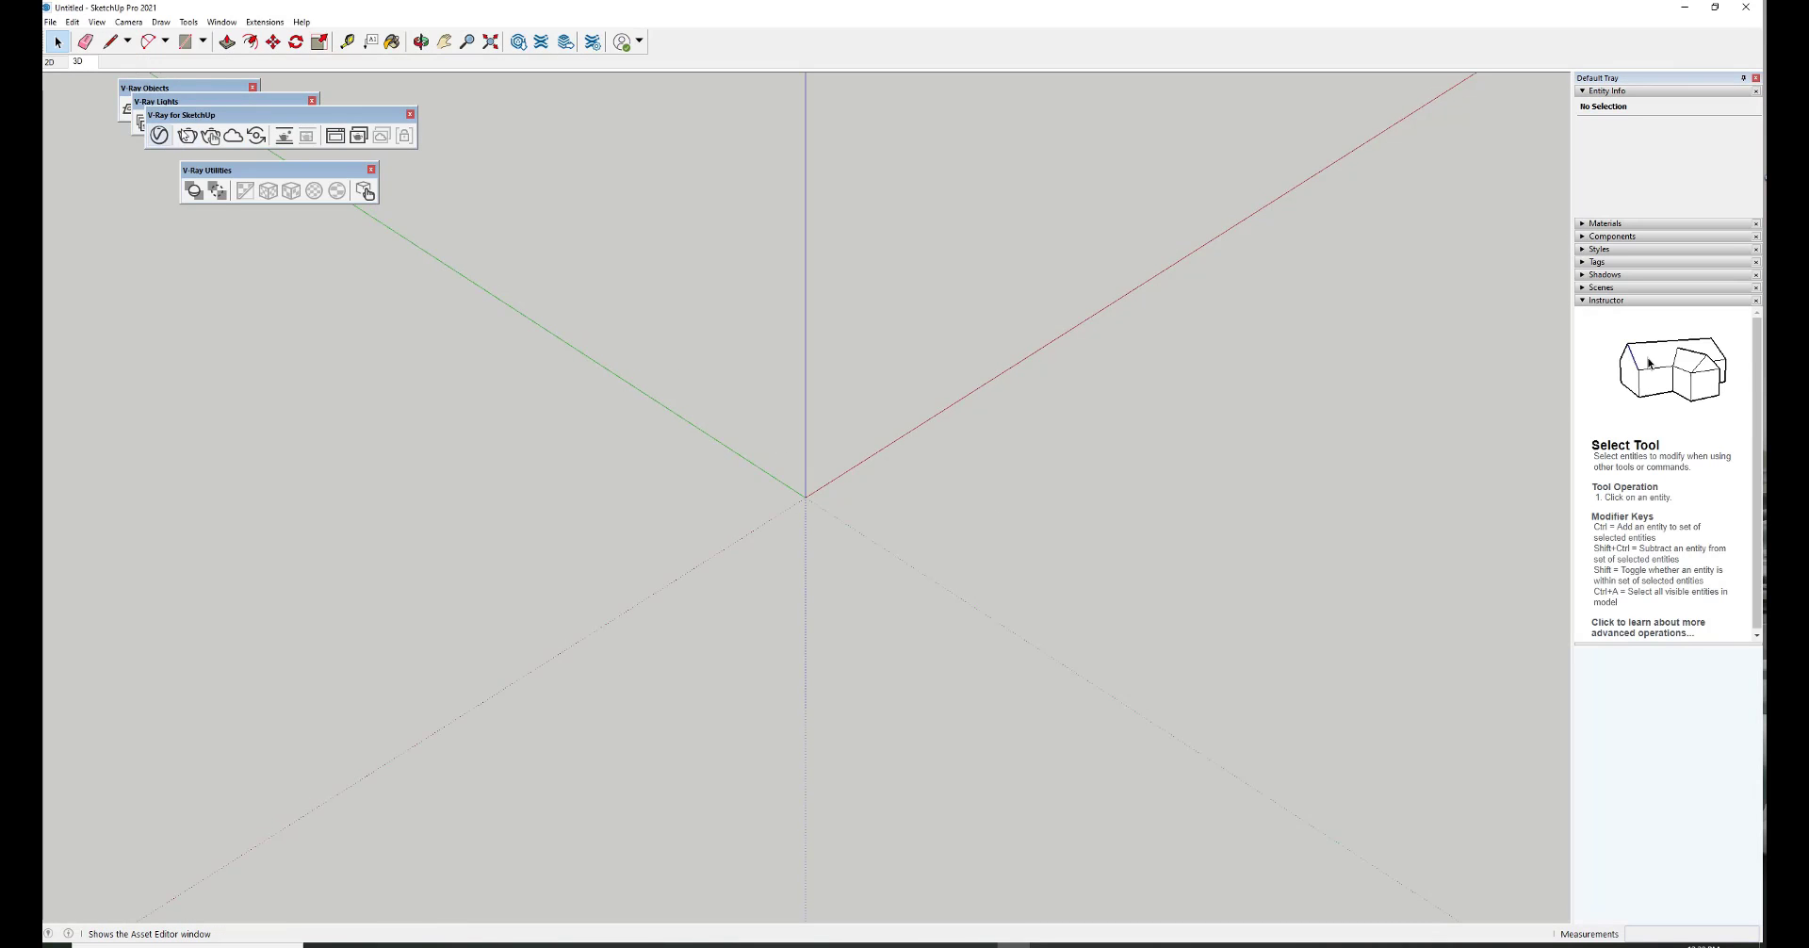
click(409, 113)
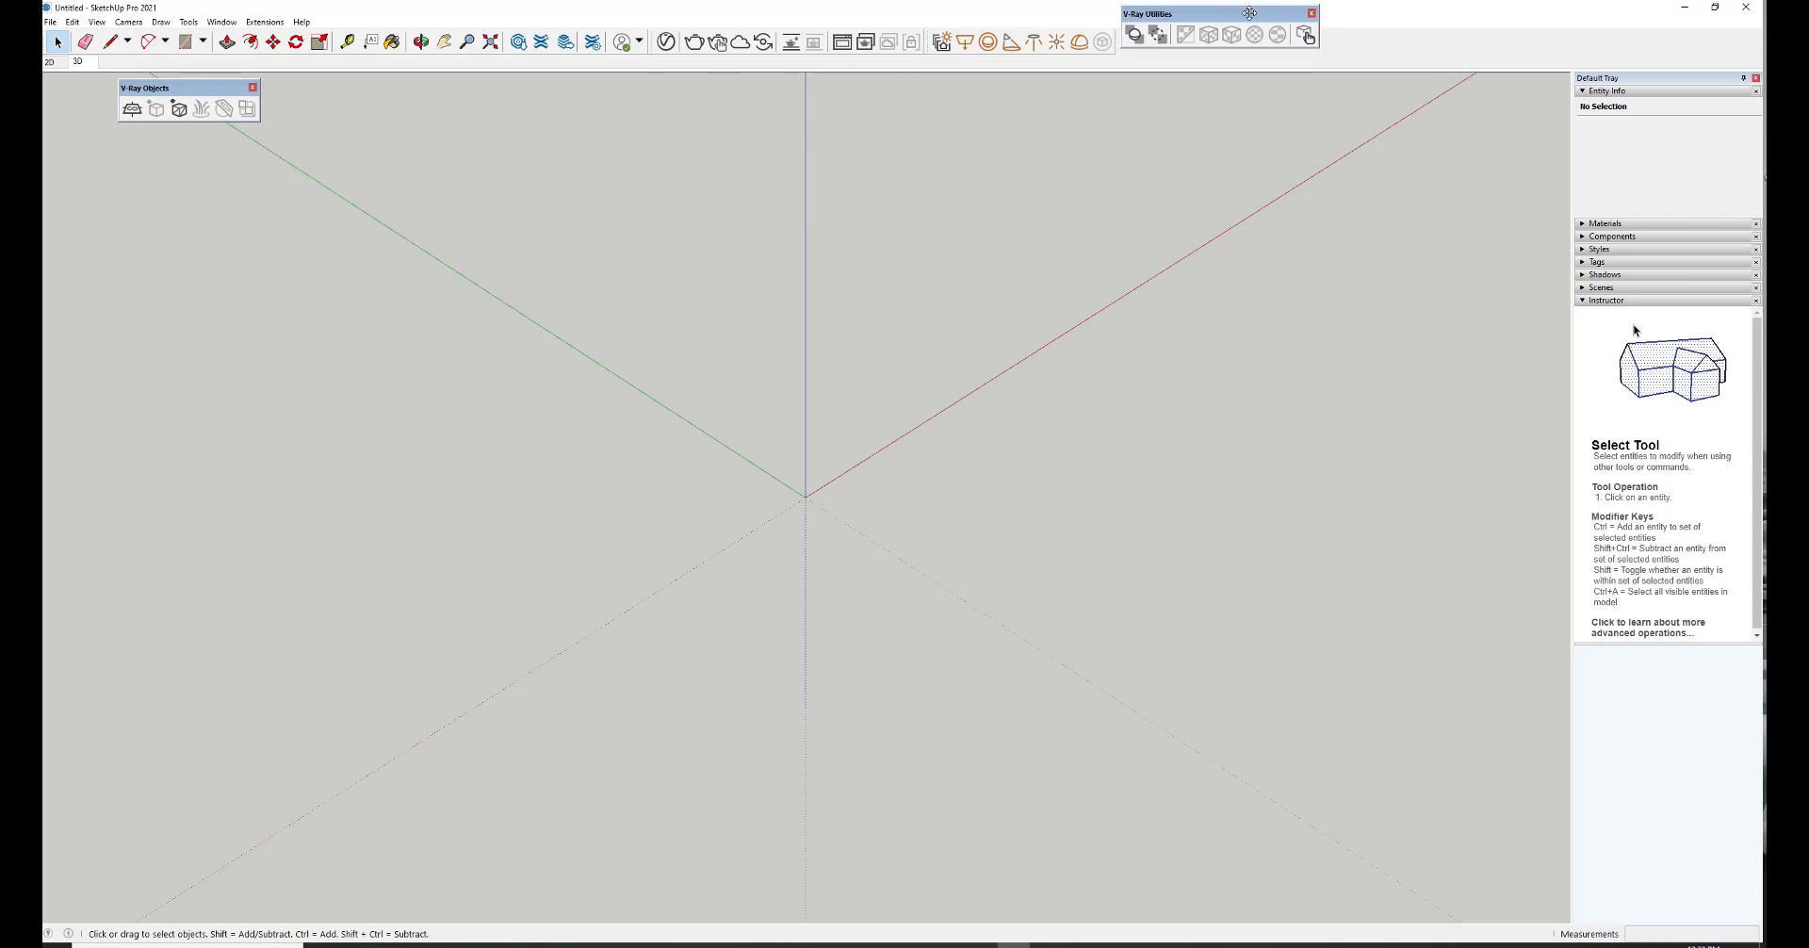
drag(189, 89, 1370, 62)
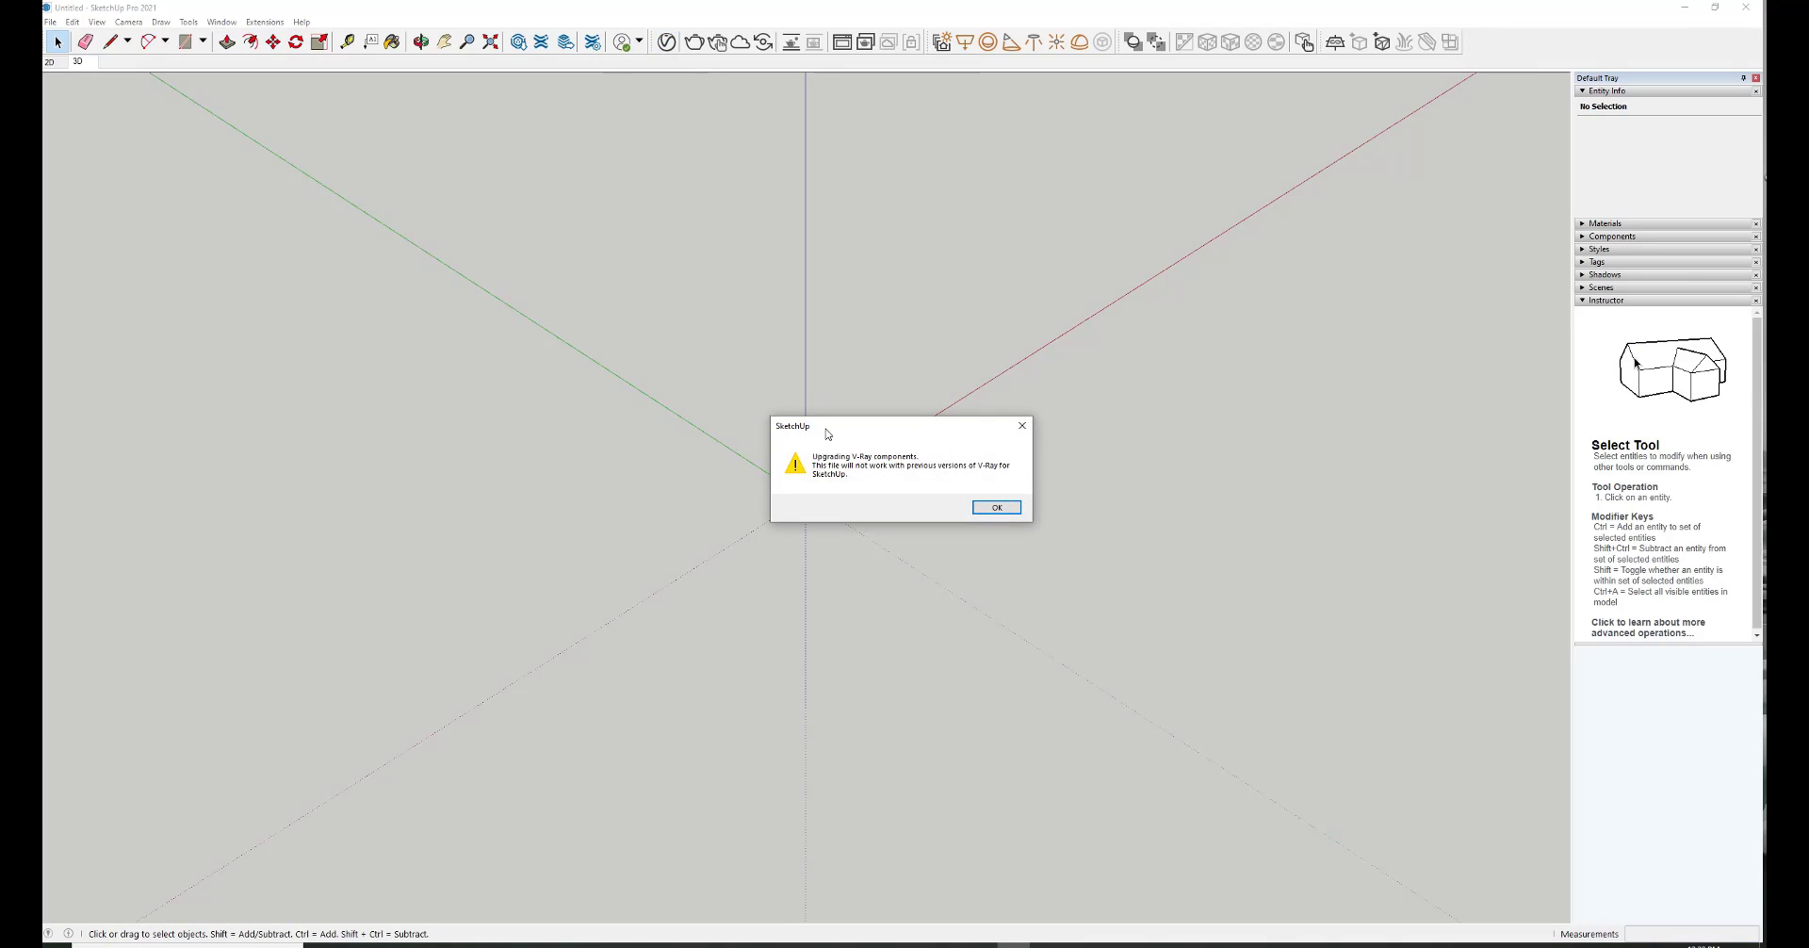
click(995, 507)
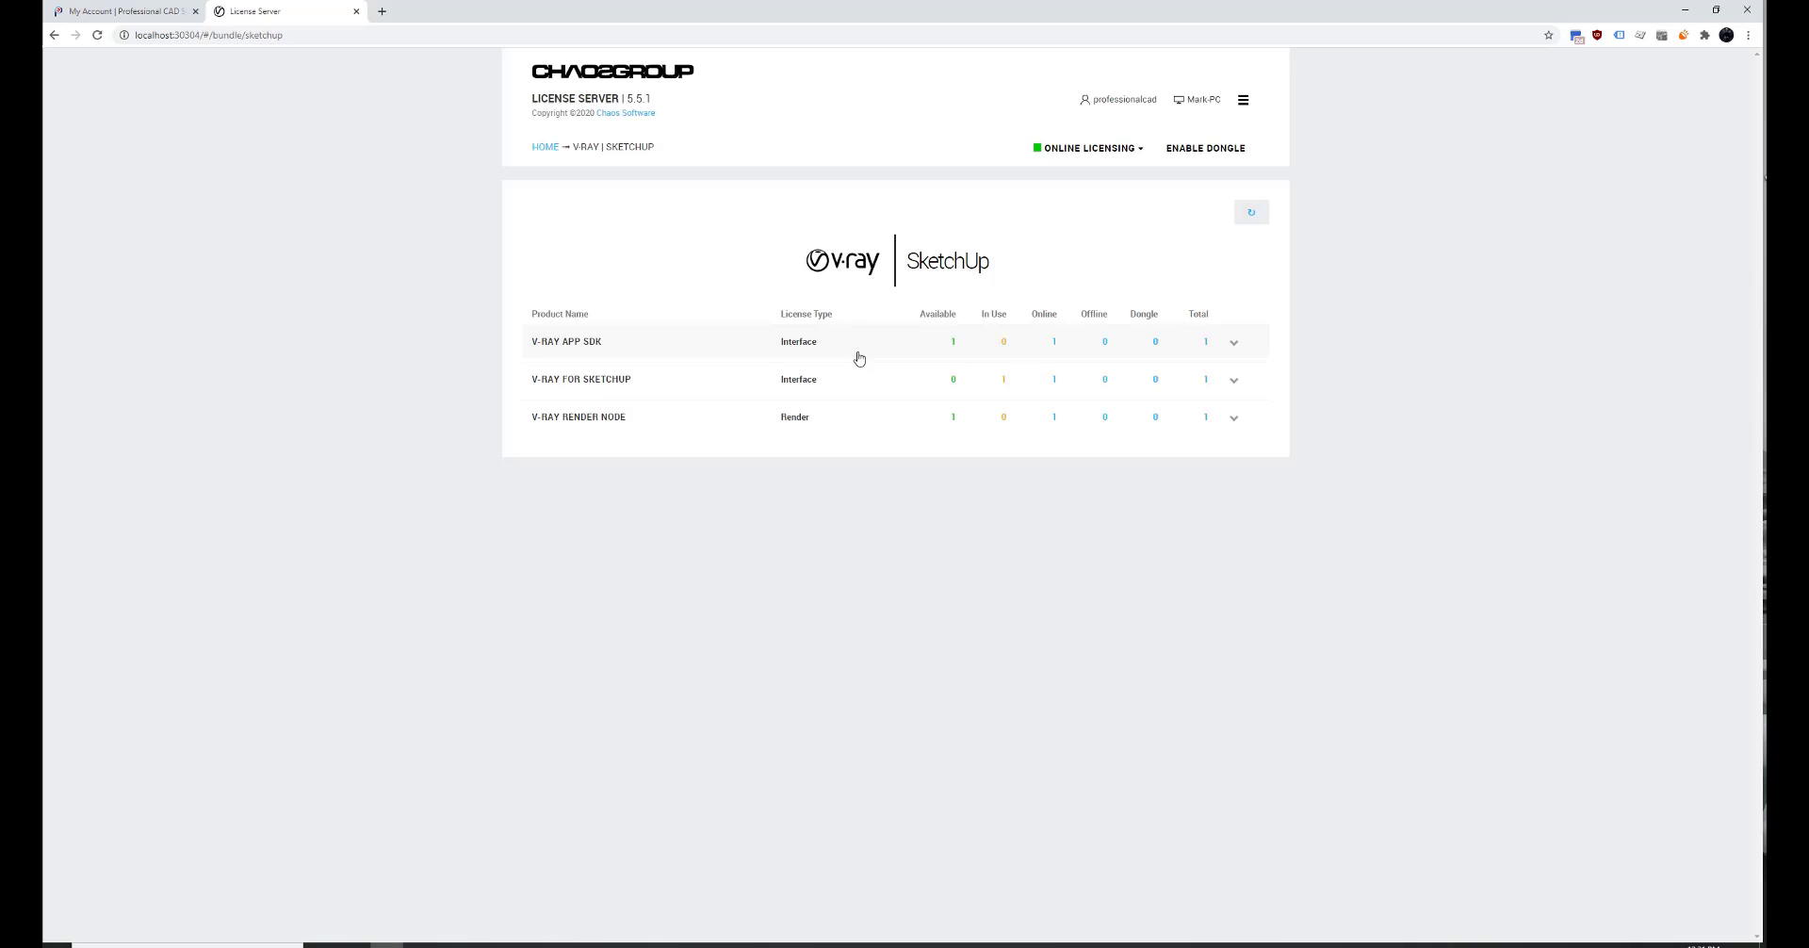
mouse_move(1014, 390)
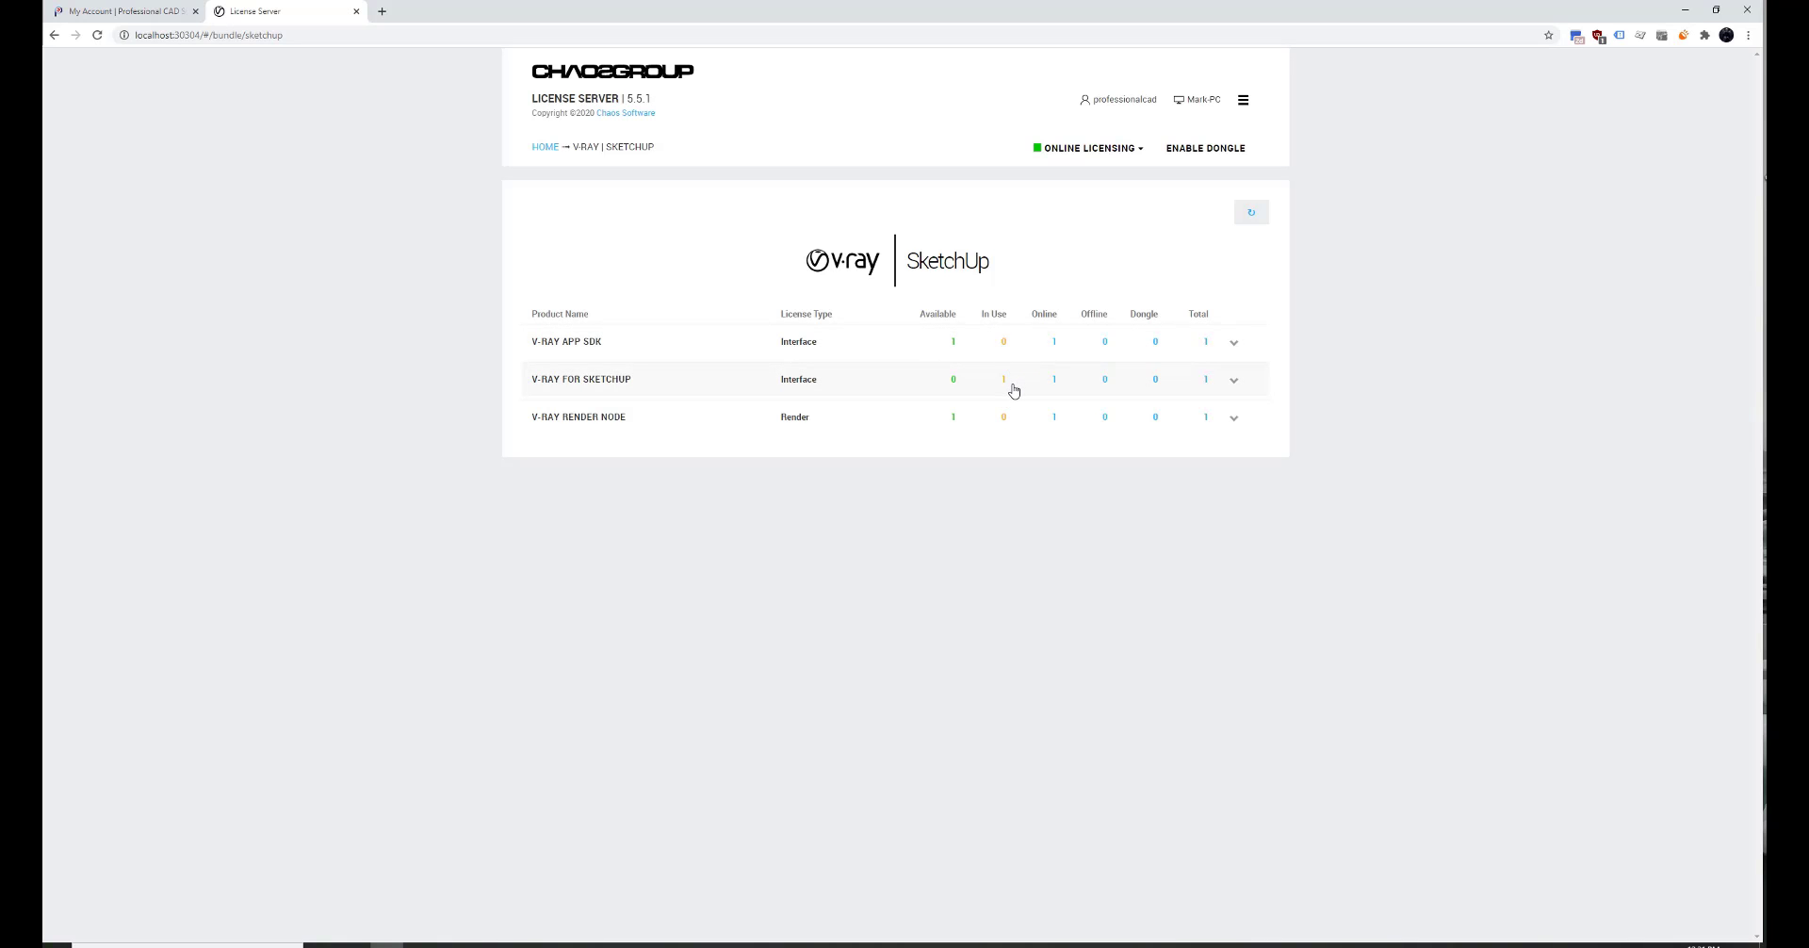